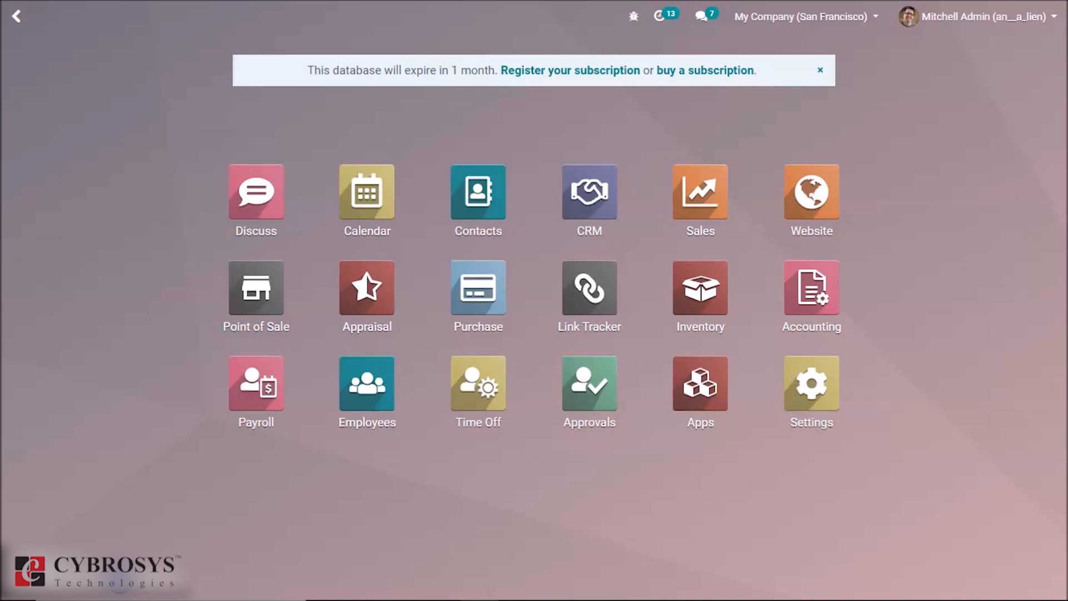
mouse_move(334, 426)
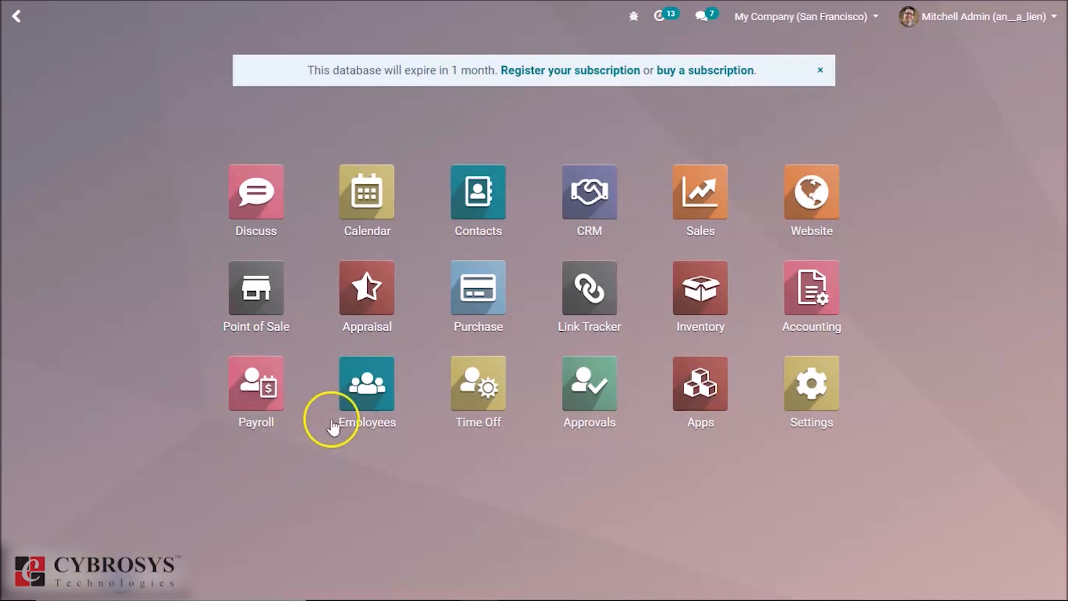
mouse_move(700, 292)
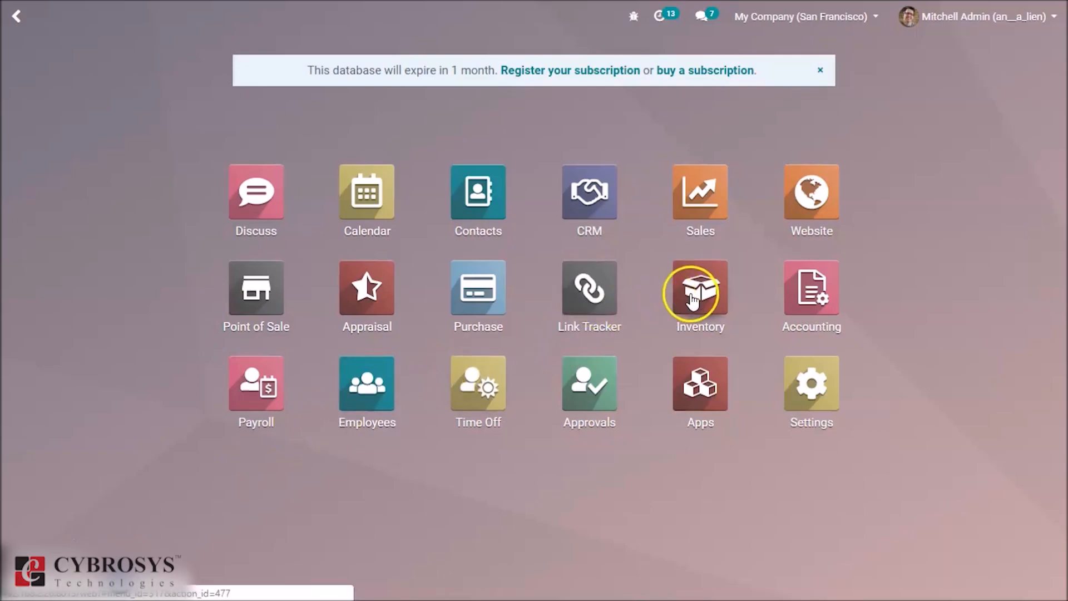
Enter the Inventory app and head to its Configuration > Settings page
left_click(699, 288)
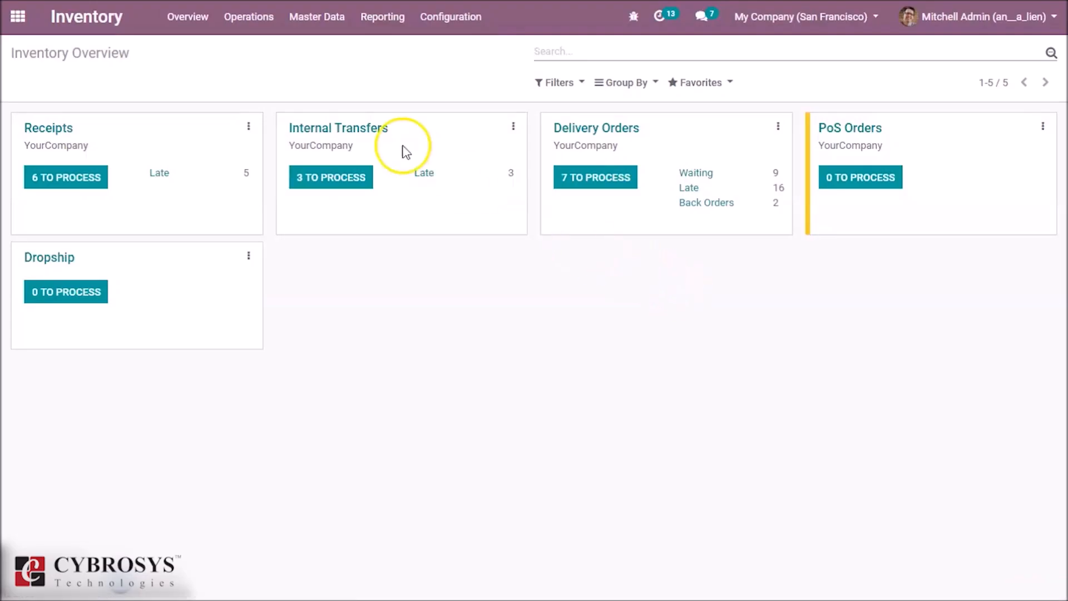
left_click(248, 17)
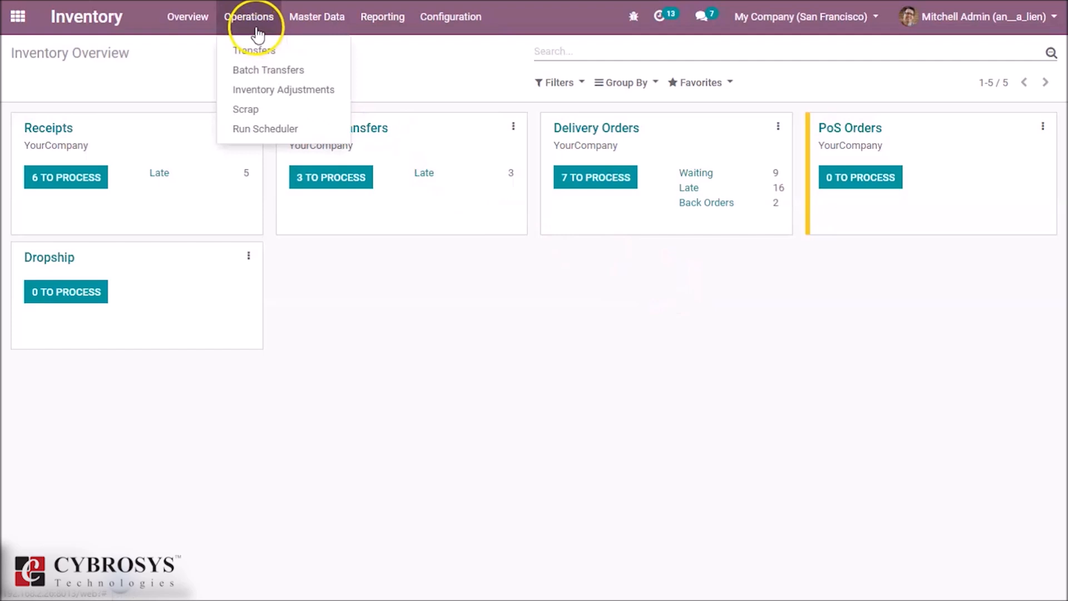
left_click(451, 17)
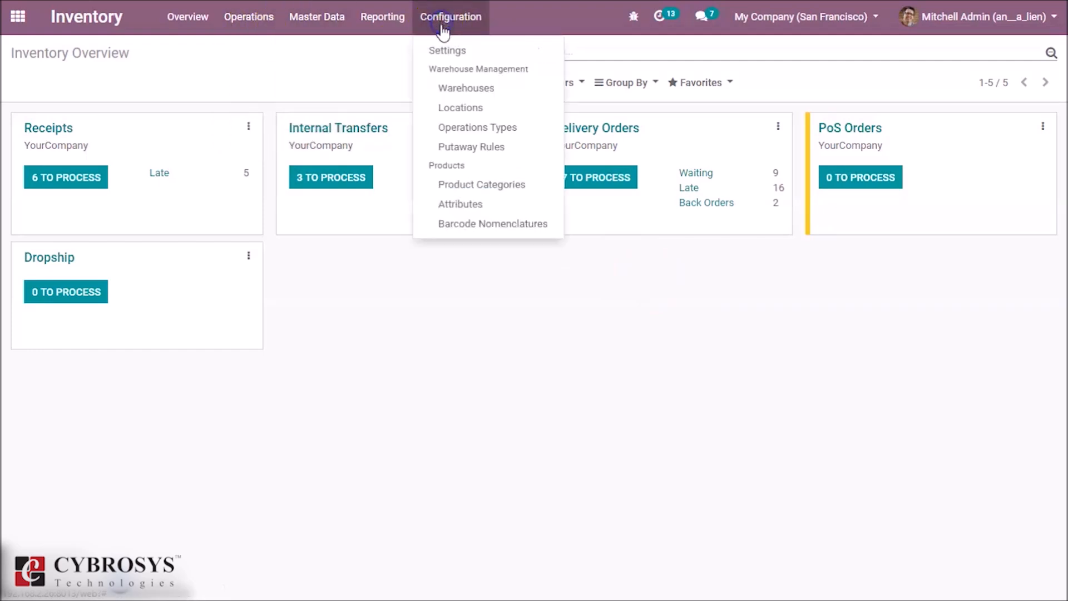
left_click(443, 53)
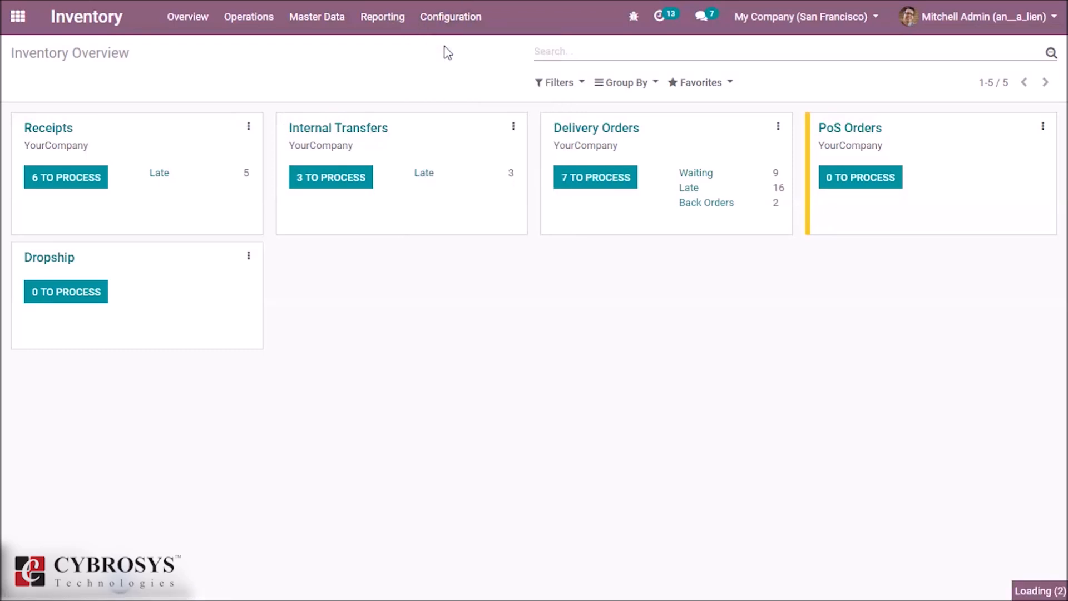
Keep Batch Pickings enabled in Inventory settings and bring up the Operations menu
left_click(450, 16)
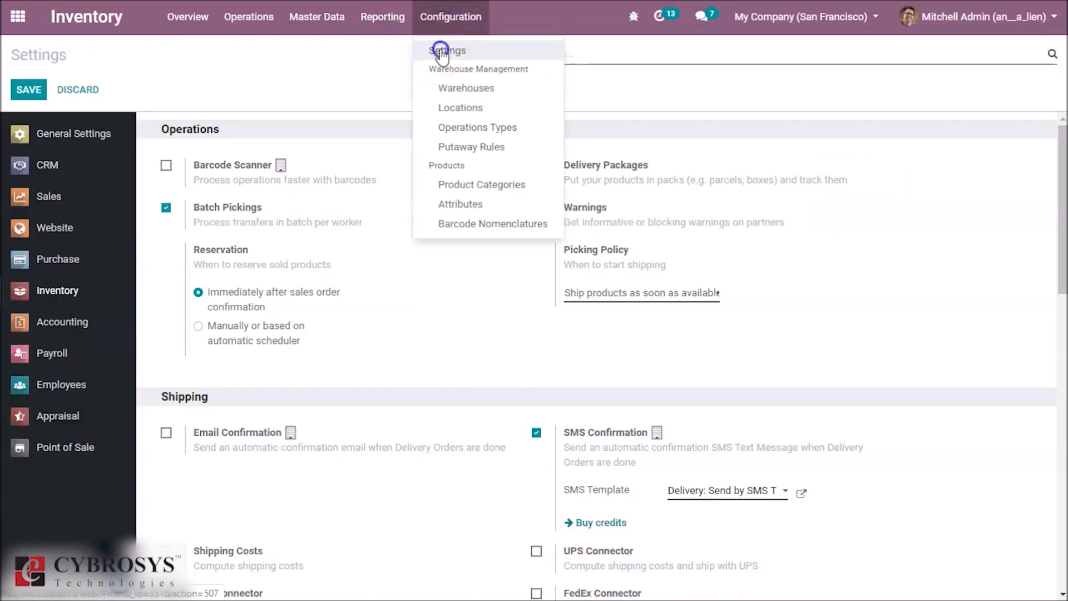
left_click(448, 50)
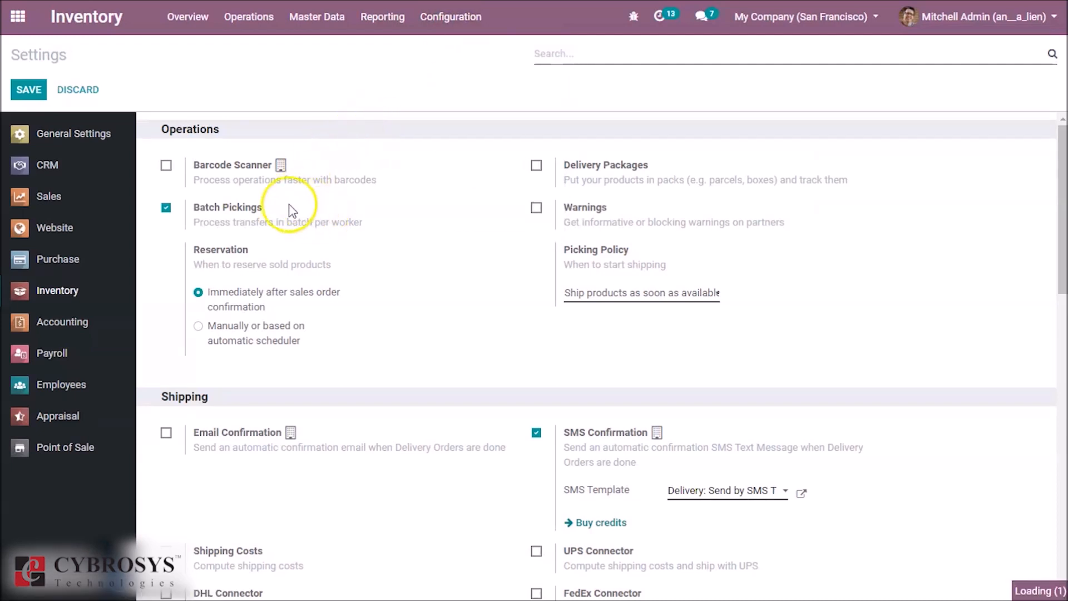
left_click(166, 207)
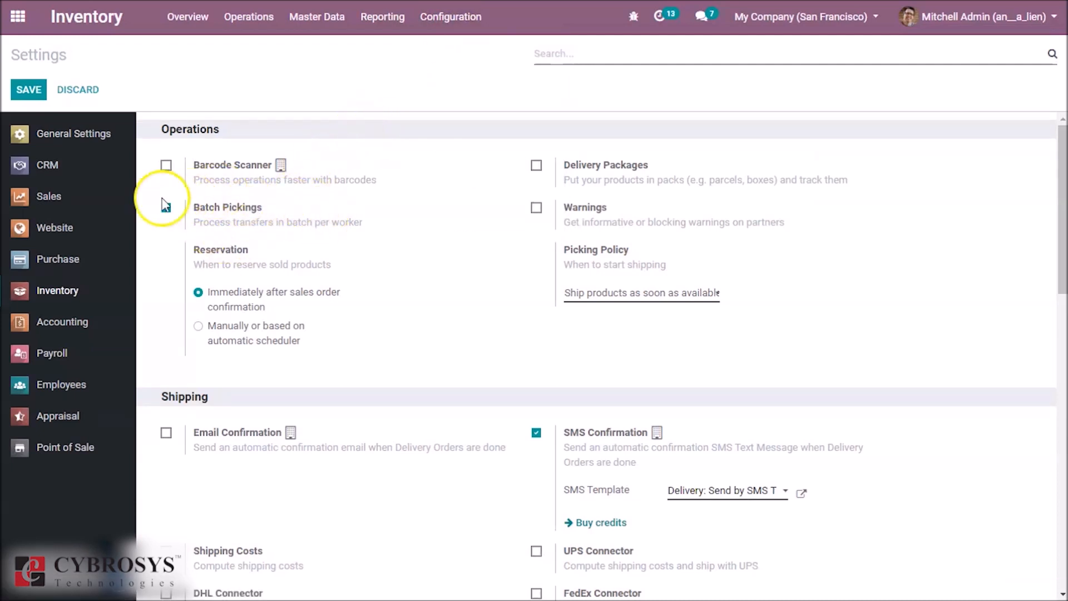
left_click(166, 207)
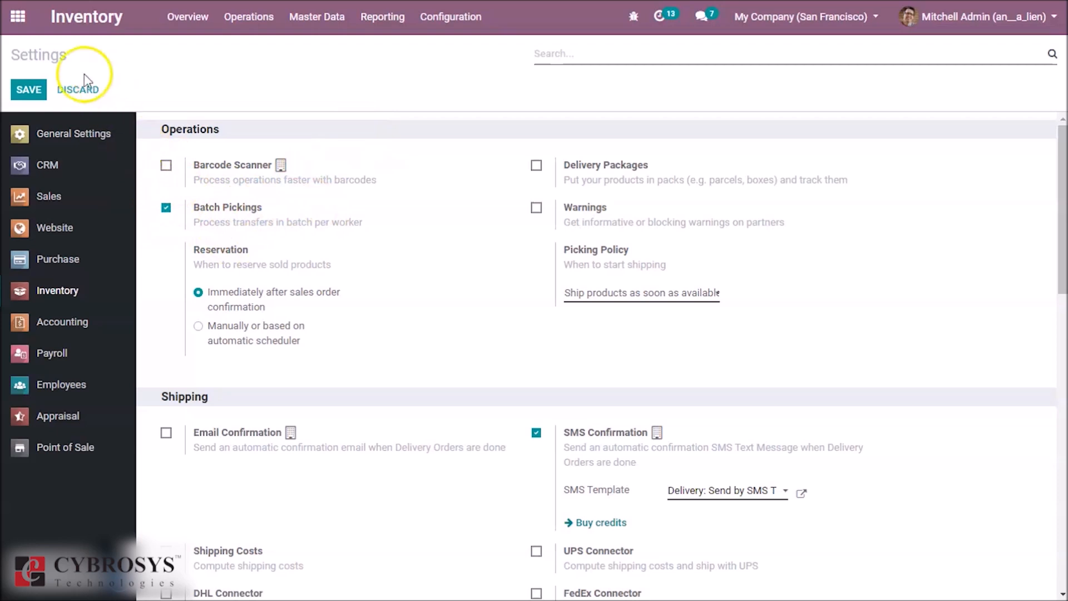
left_click(249, 17)
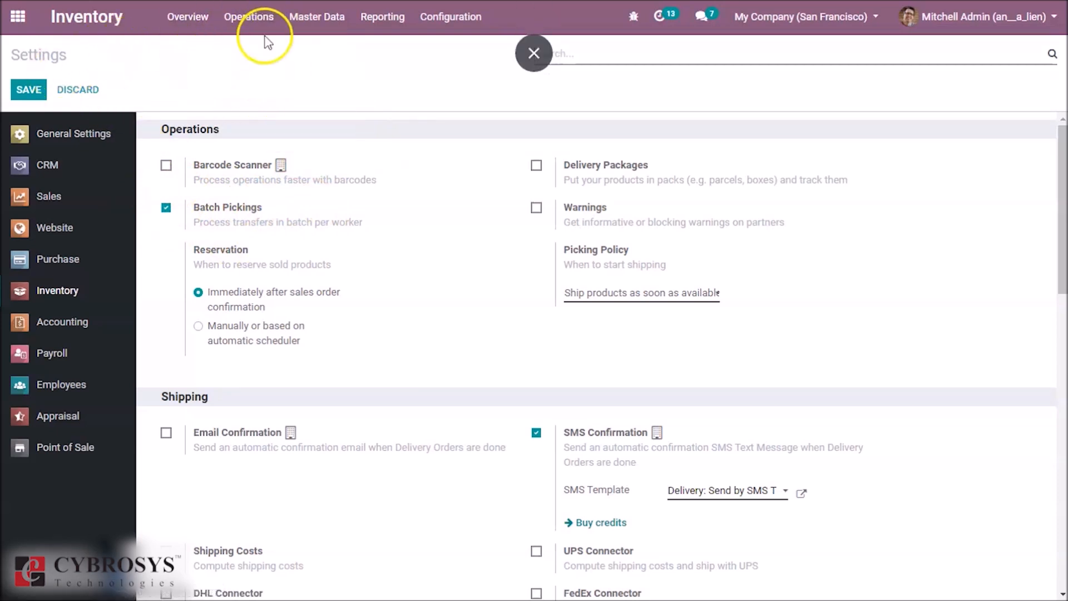
left_click(248, 17)
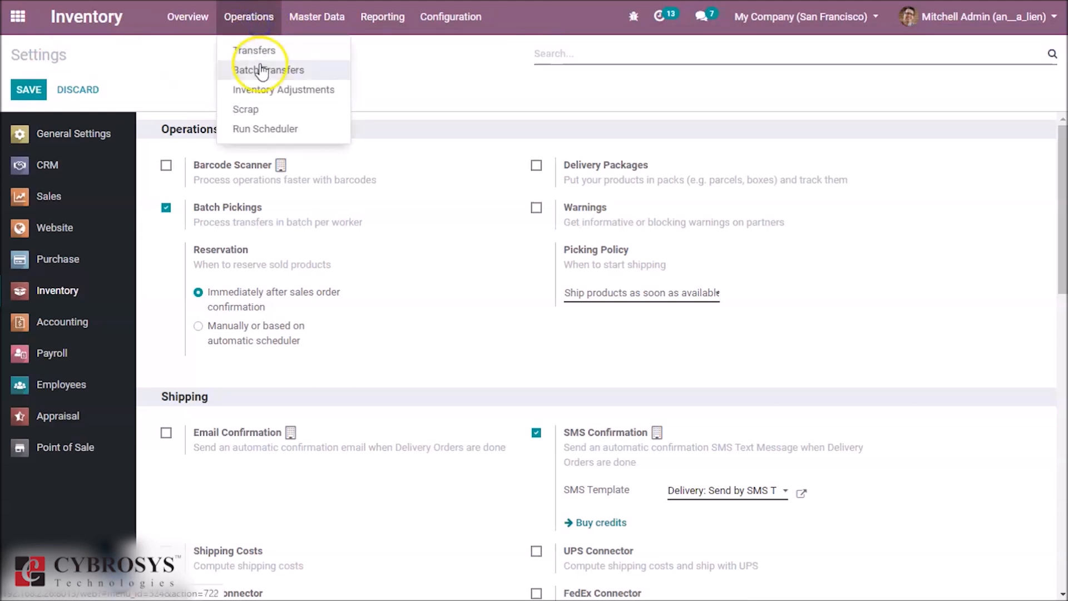
Create a new batch transfer and assign a responsible user to it
left_click(268, 69)
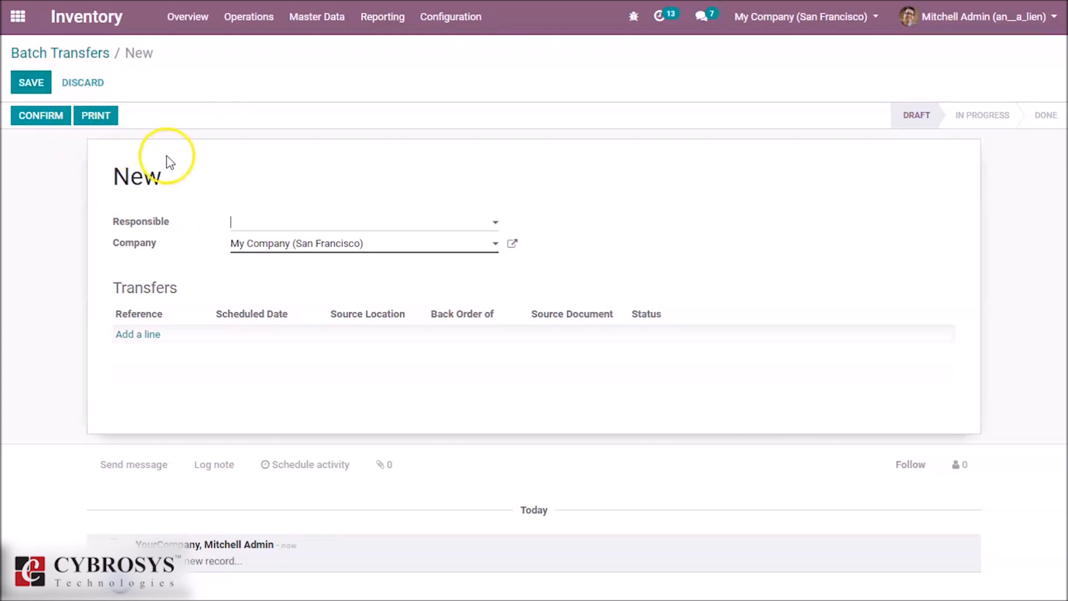
mouse_move(283, 226)
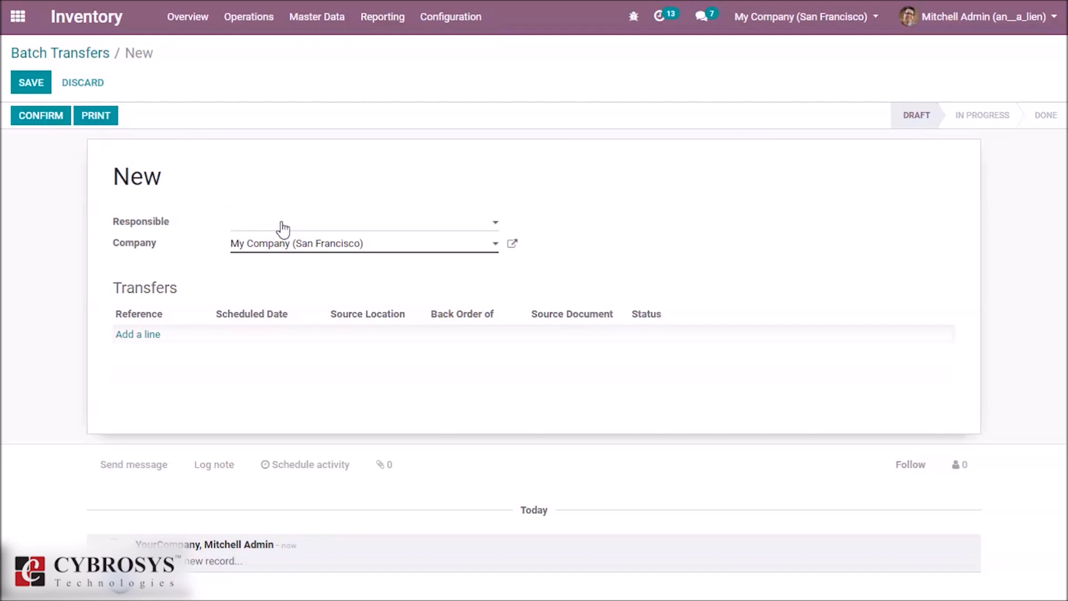
left_click(363, 221)
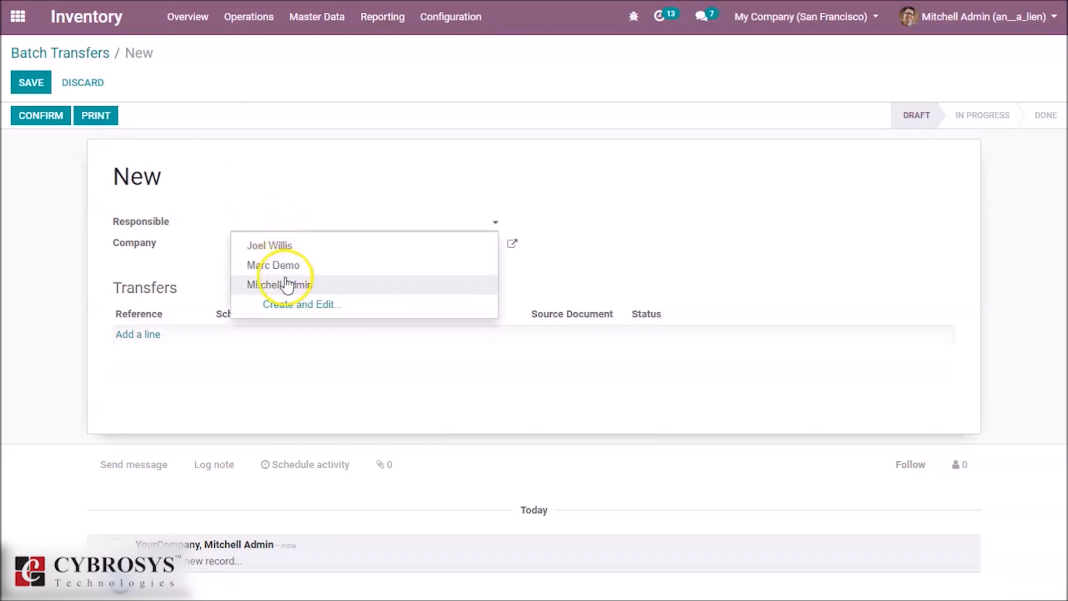
left_click(280, 285)
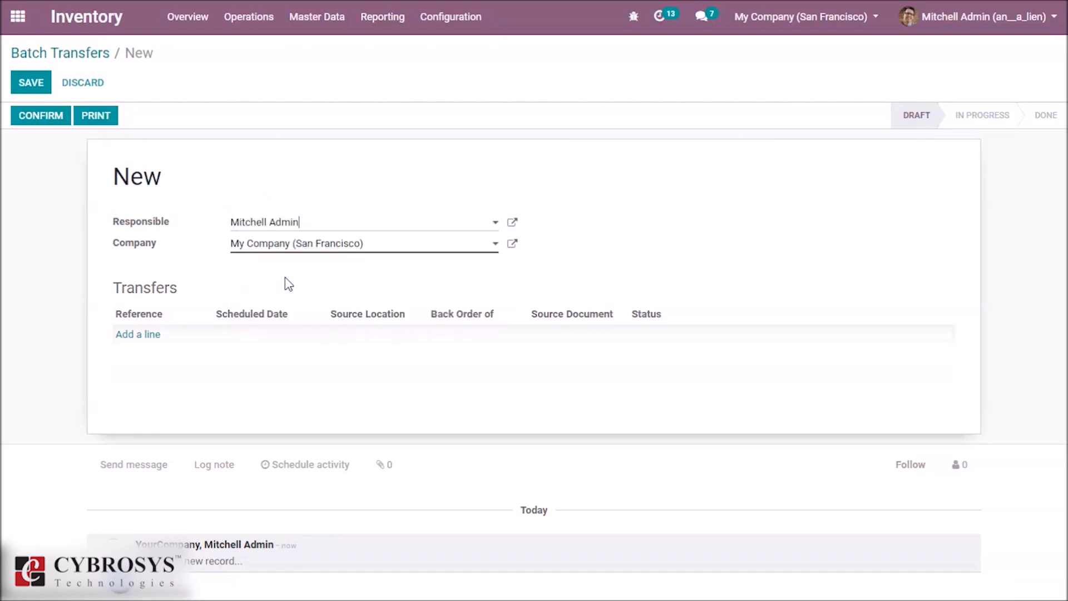
mouse_move(308, 279)
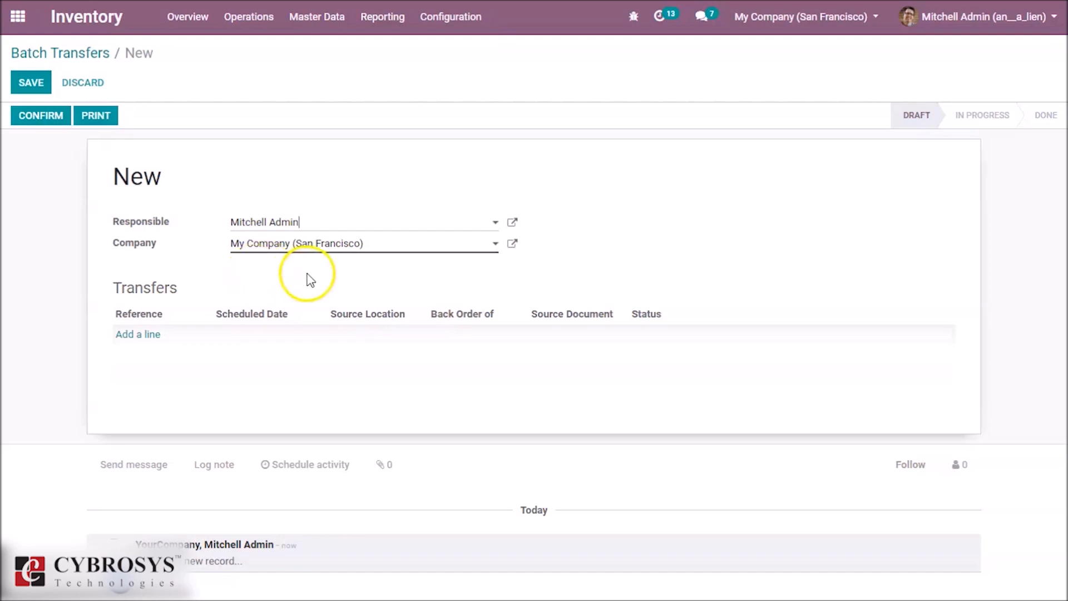
mouse_move(251, 334)
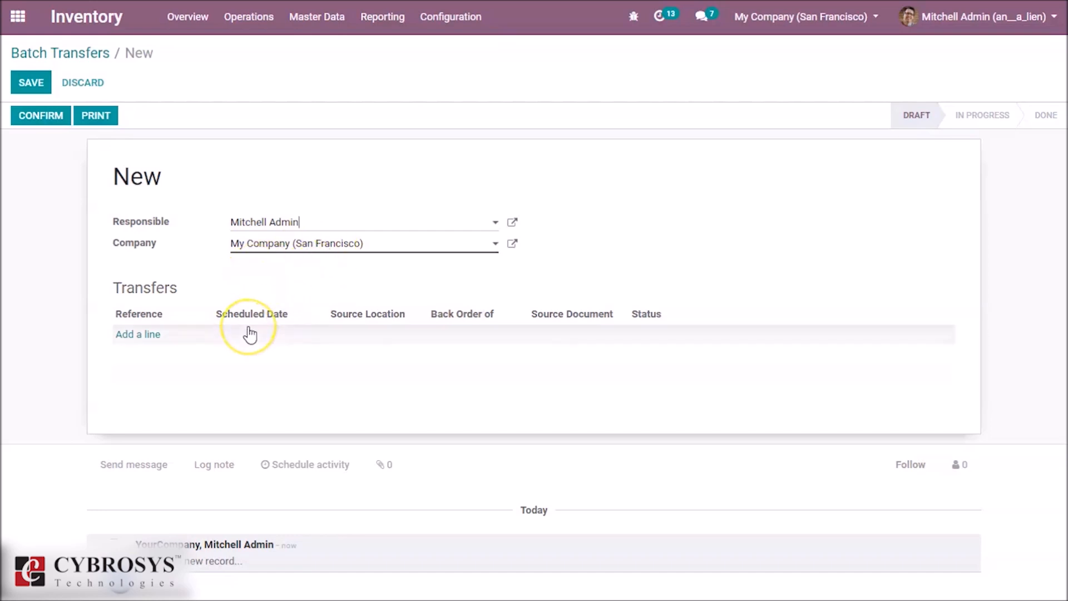
mouse_move(150, 341)
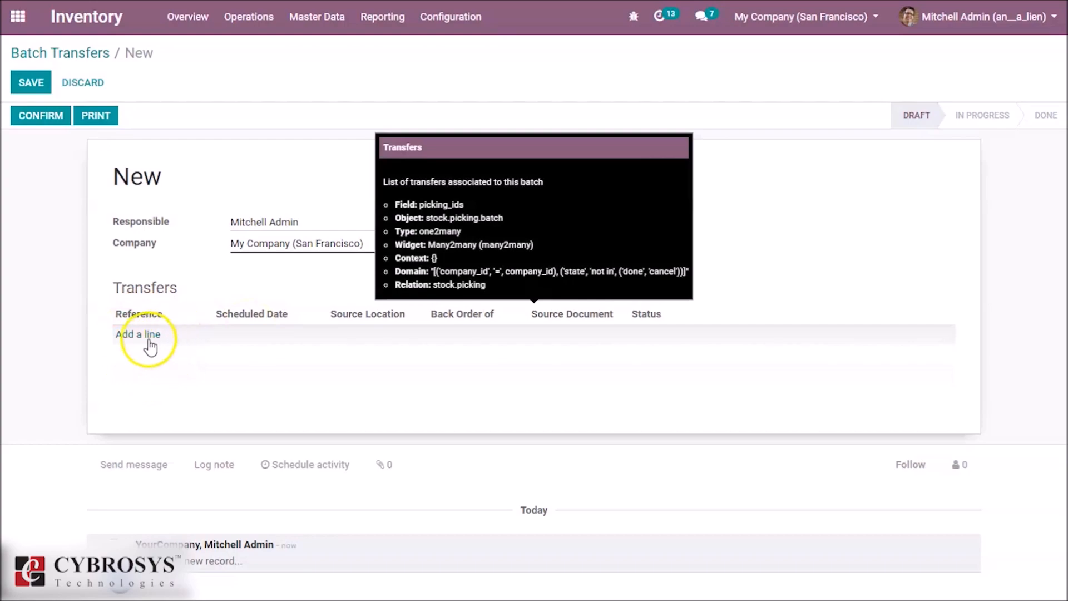
Tick transfers WH/OUT/00008, WH/OUT/00003, WH/IN/00002 and WH/IN/00003 in the Add: Transfers dialog
left_click(138, 334)
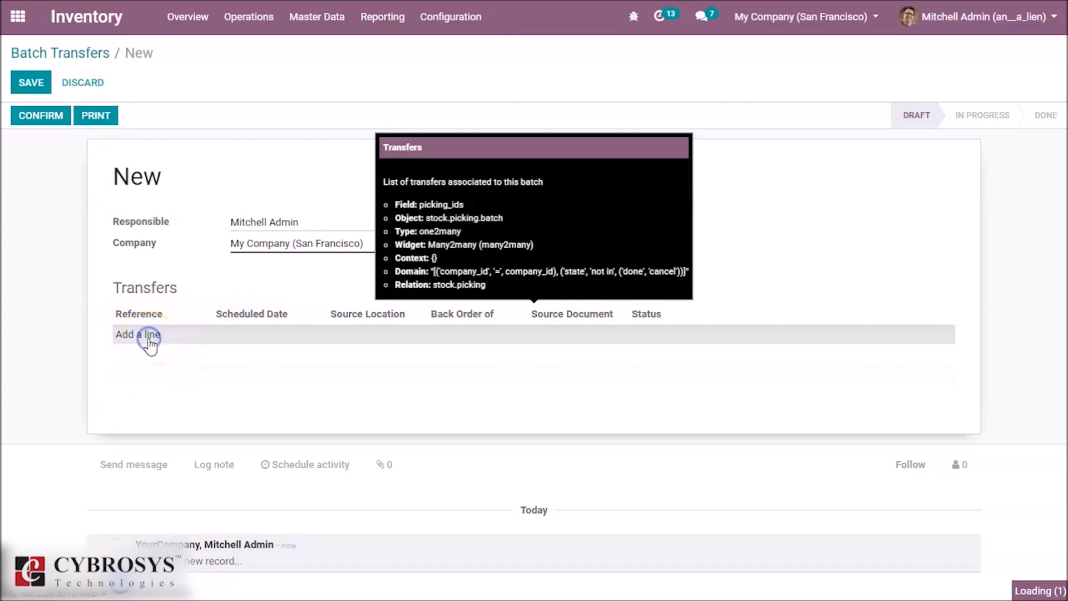
left_click(137, 334)
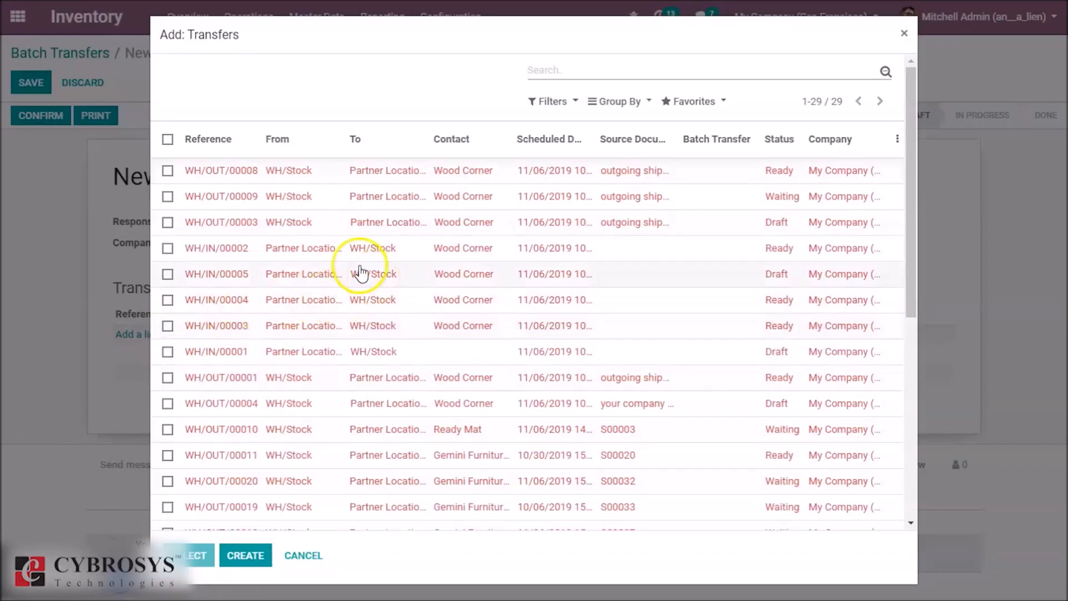
left_click(168, 170)
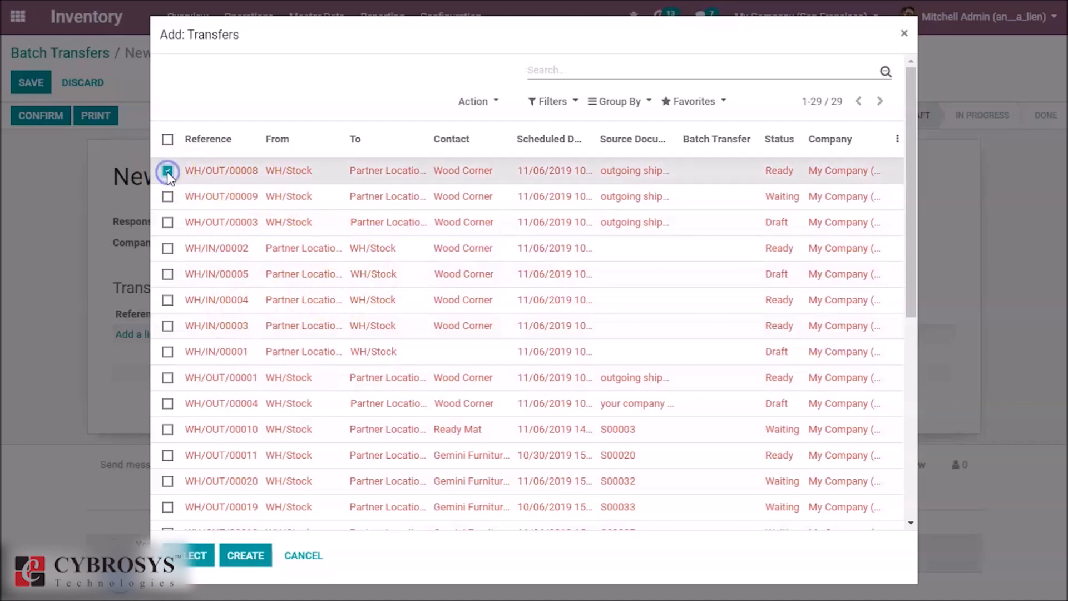
left_click(168, 170)
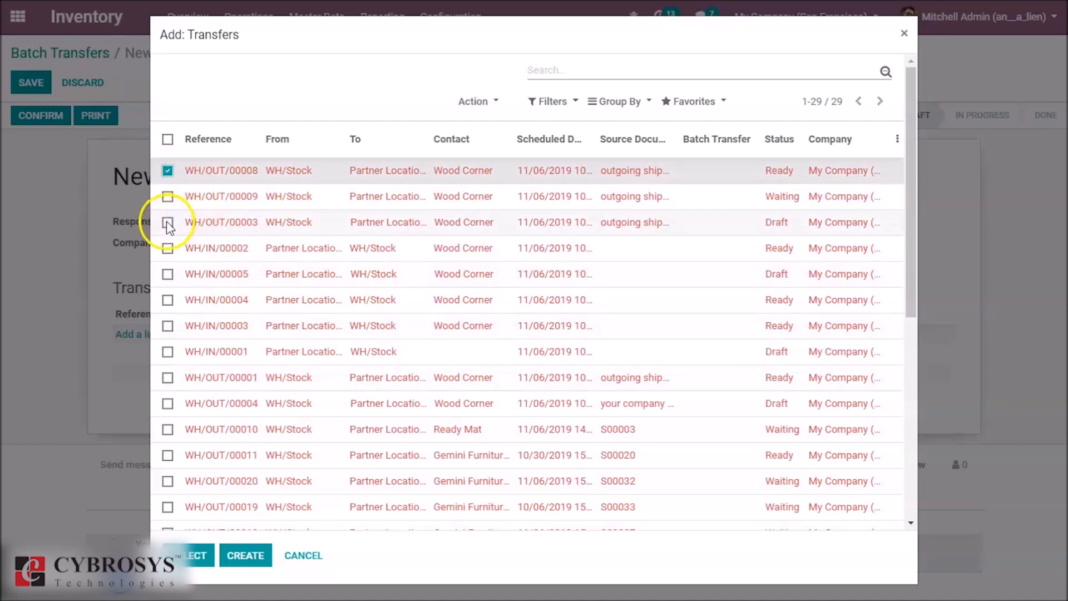
left_click(168, 221)
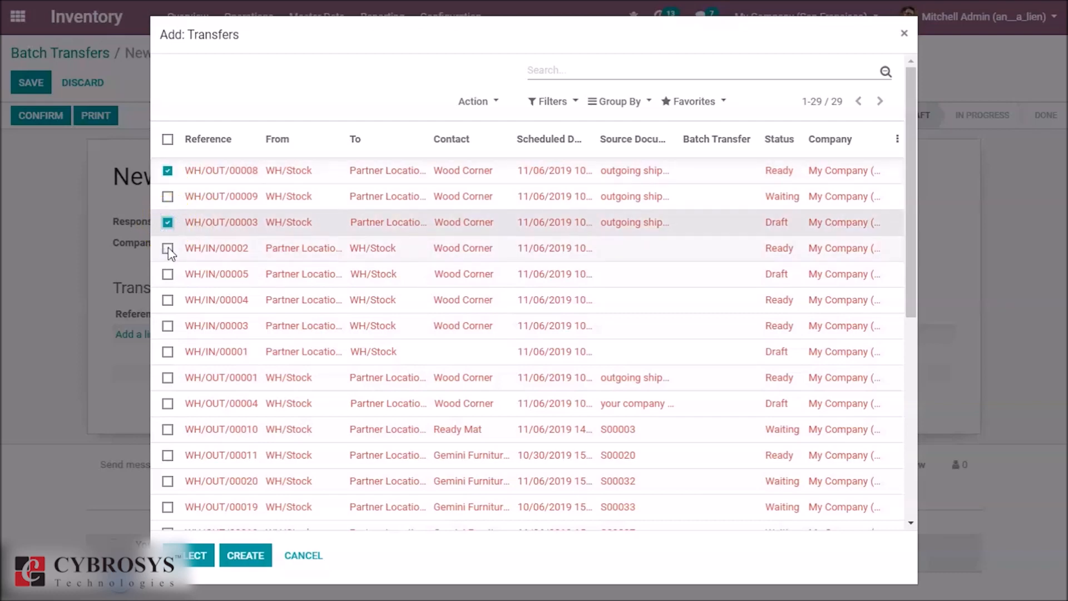
left_click(168, 247)
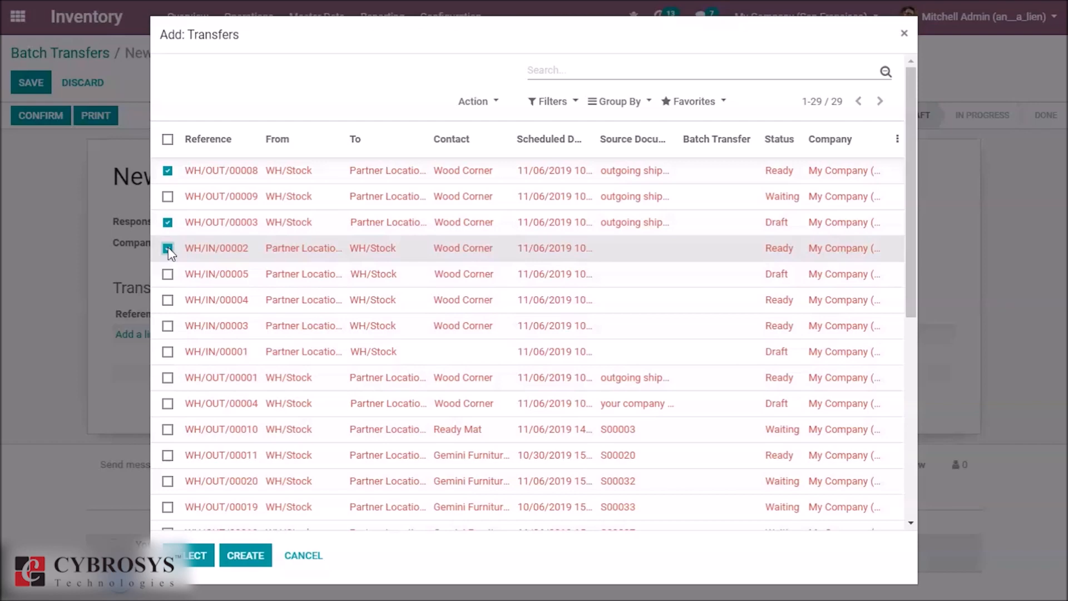
left_click(168, 248)
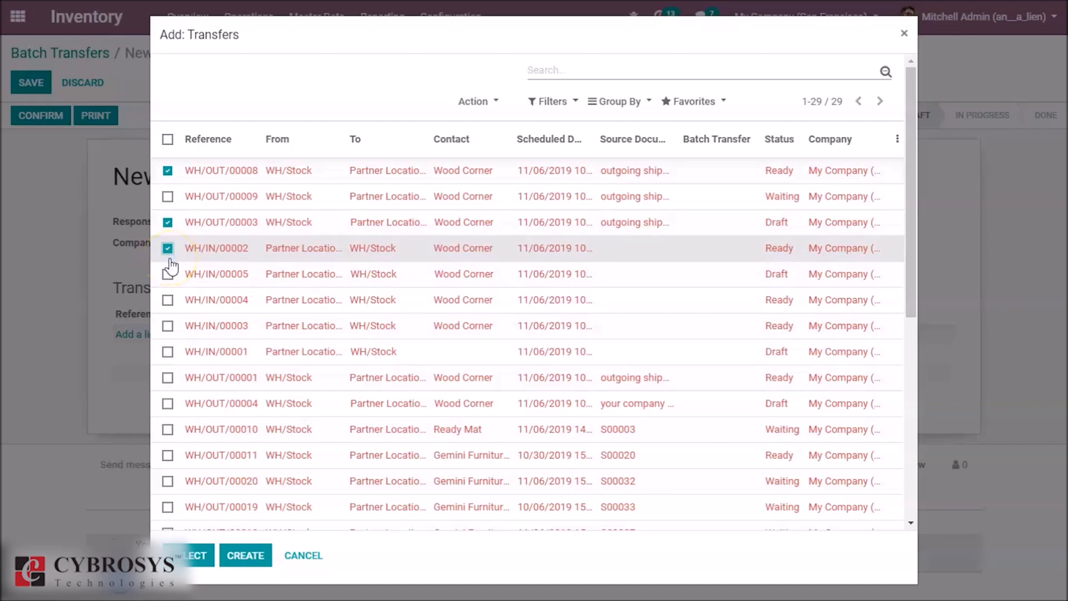
mouse_move(168, 281)
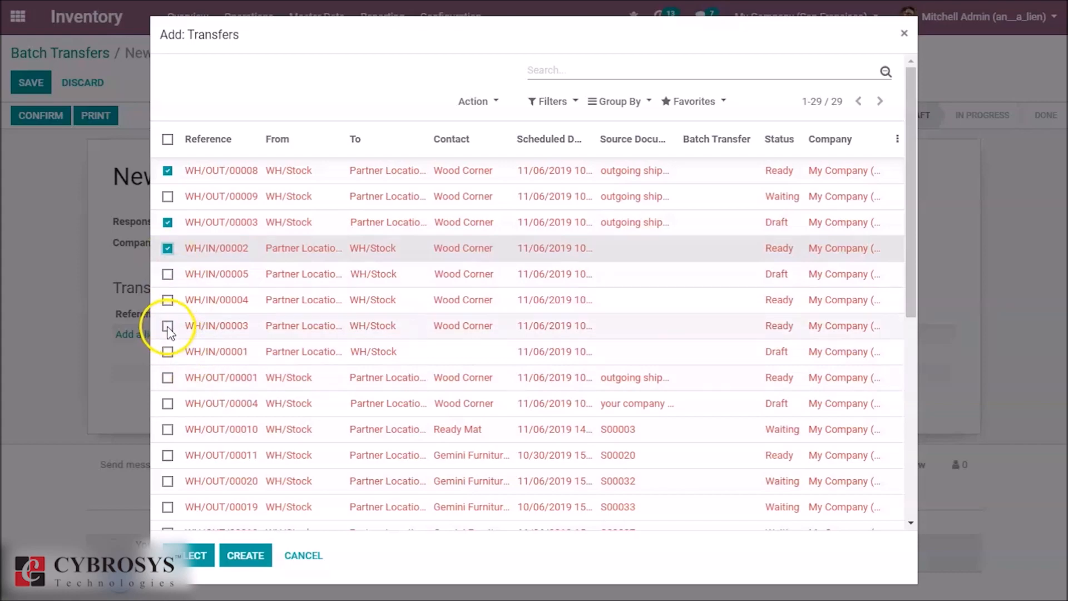
left_click(168, 326)
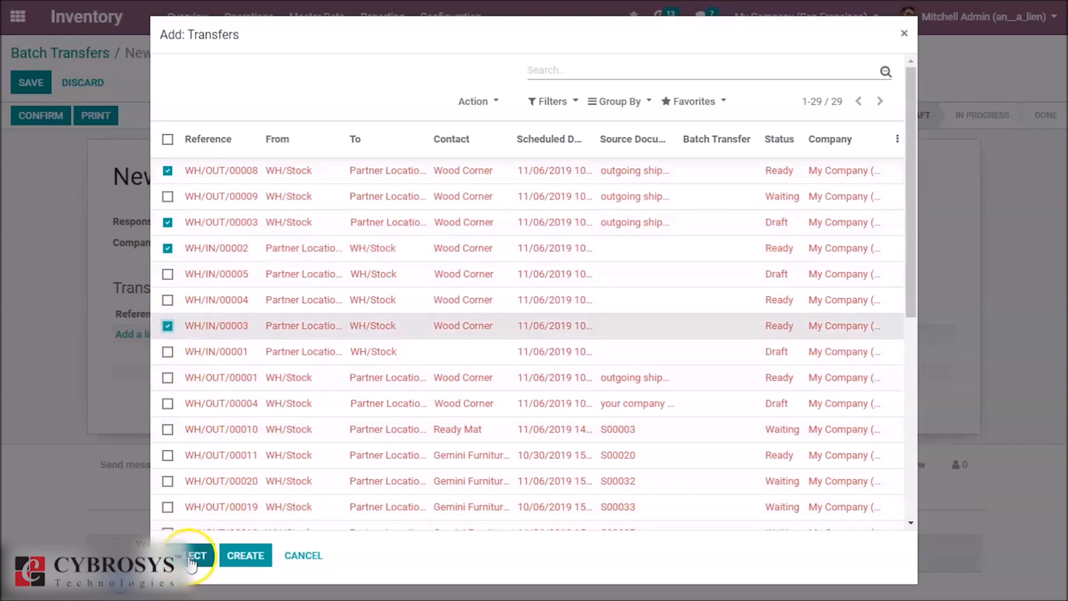
Add the transfers to BATCH/00003, then cancel WH/OUT/00003 and remove it from the batch
left_click(193, 555)
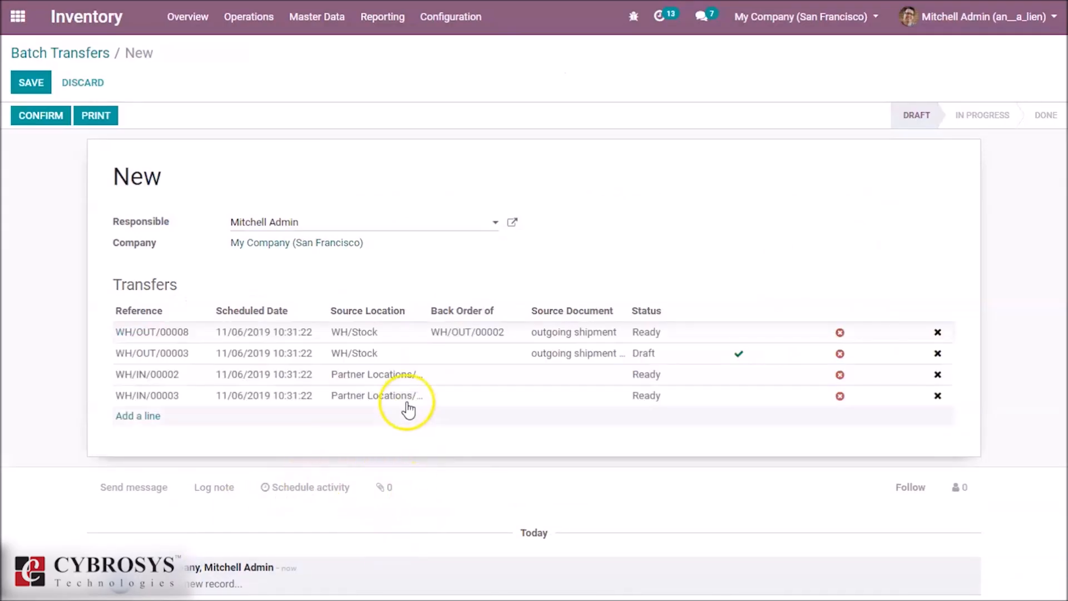
mouse_move(557, 353)
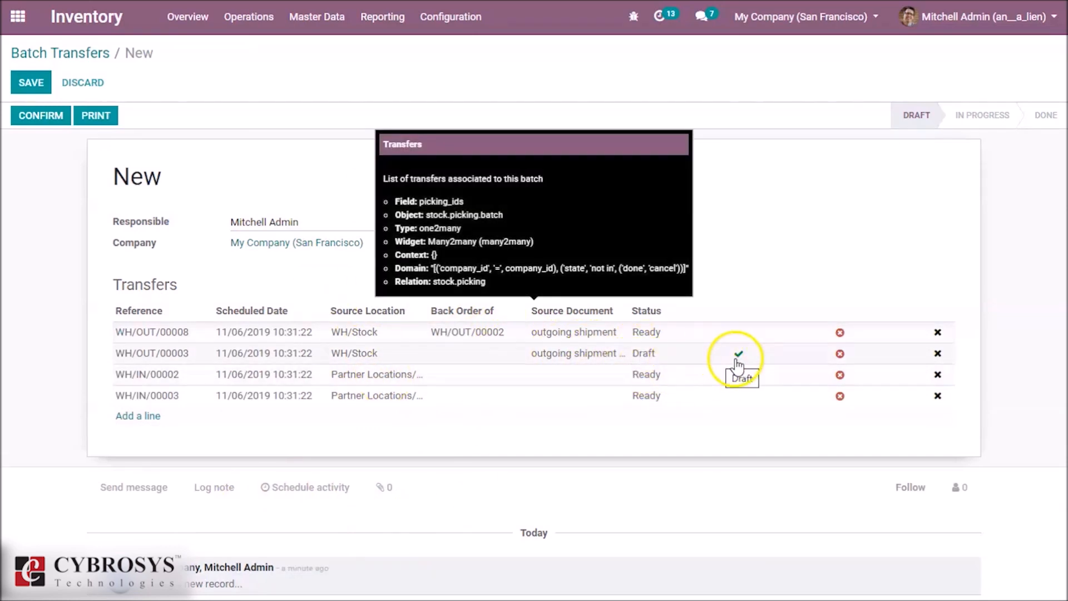
mouse_move(758, 360)
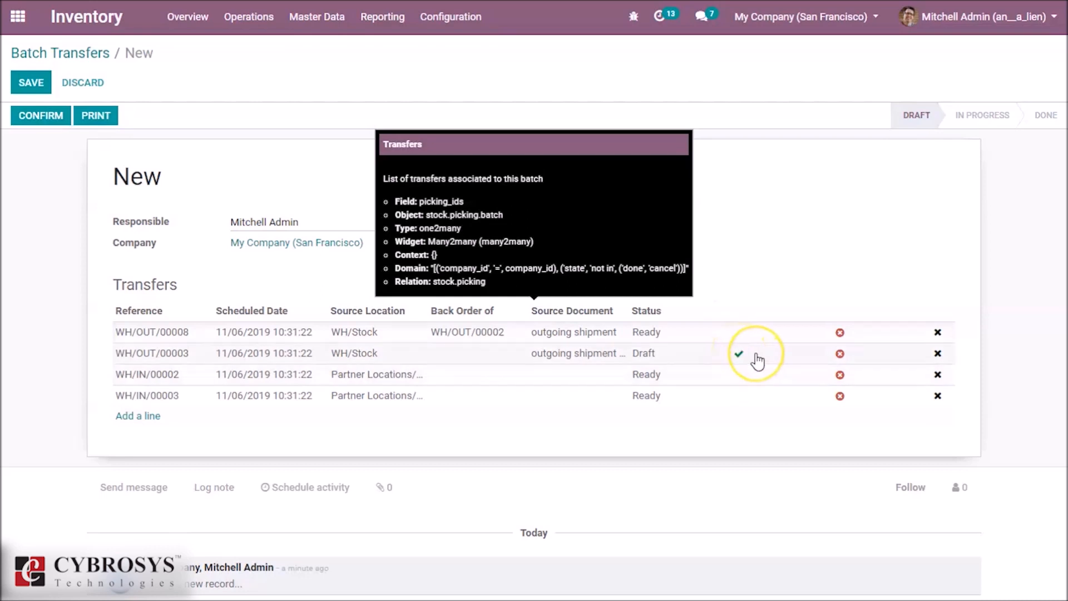
mouse_move(739, 356)
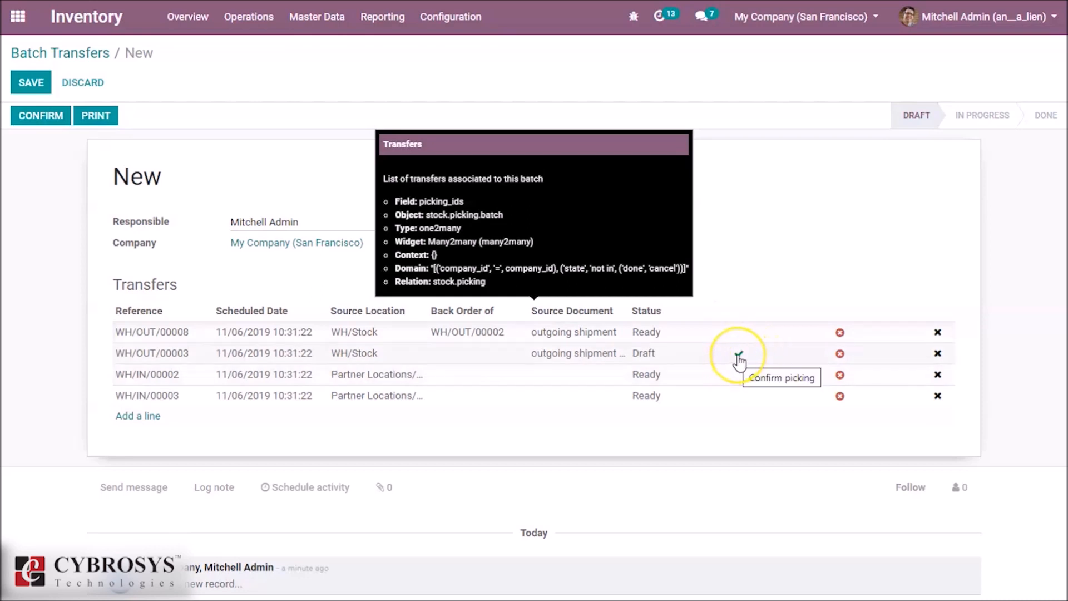
mouse_move(739, 358)
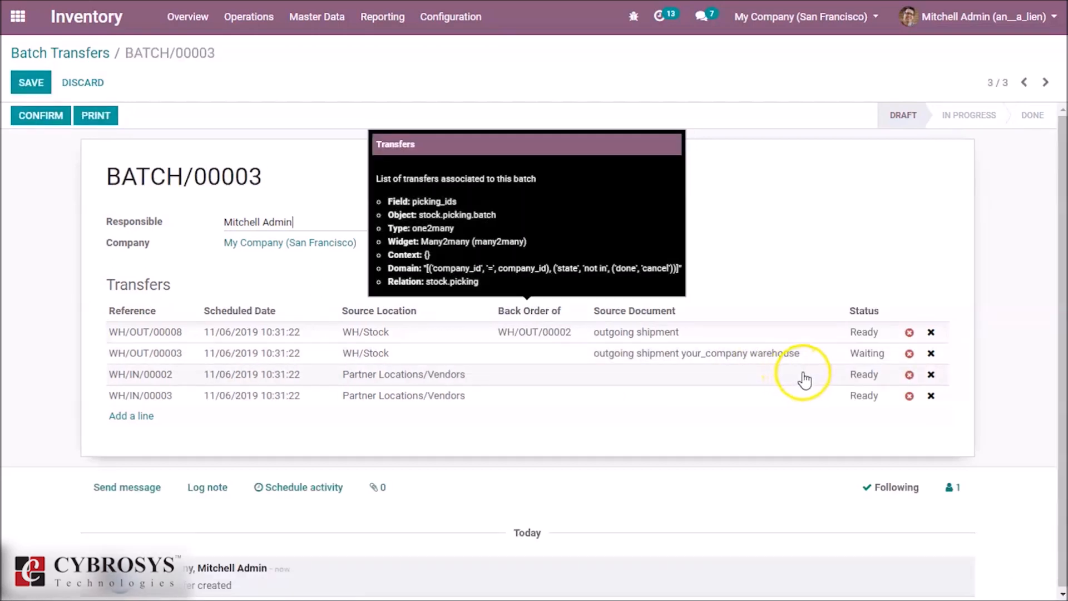
mouse_move(920, 379)
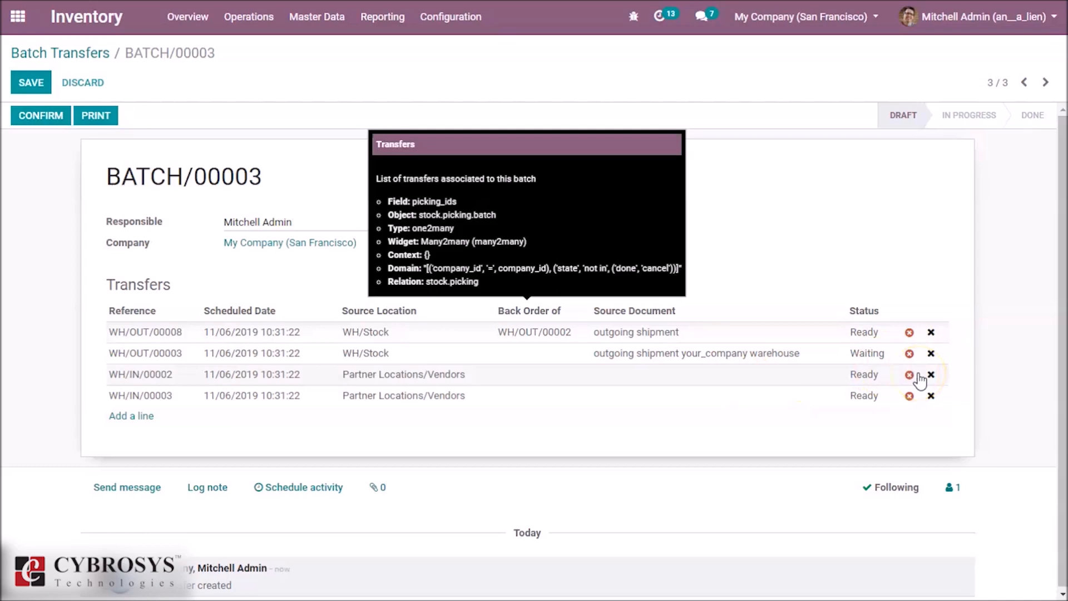
mouse_move(921, 357)
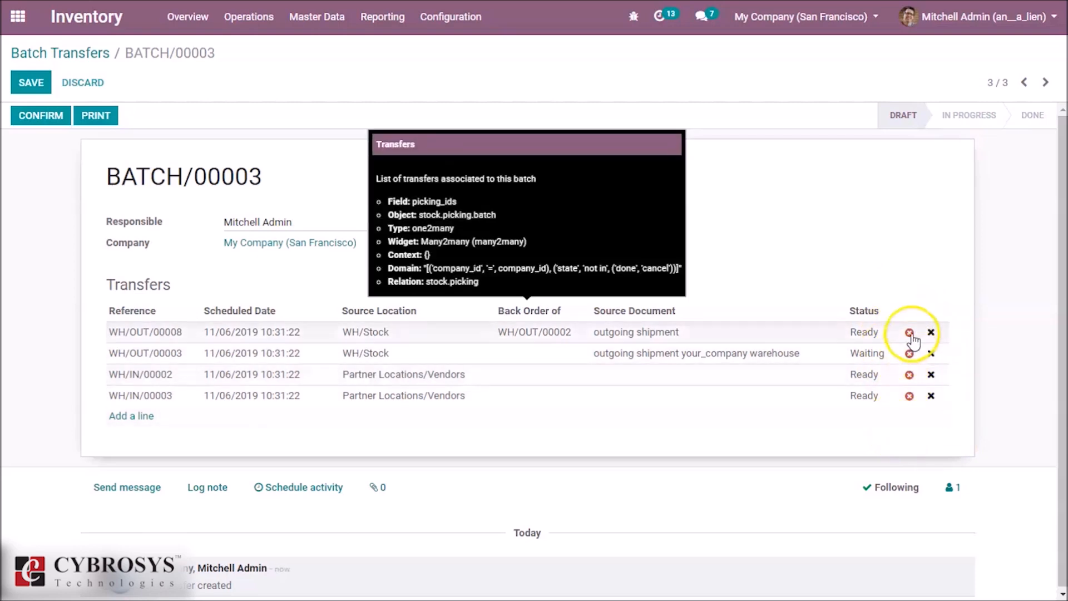
mouse_move(906, 360)
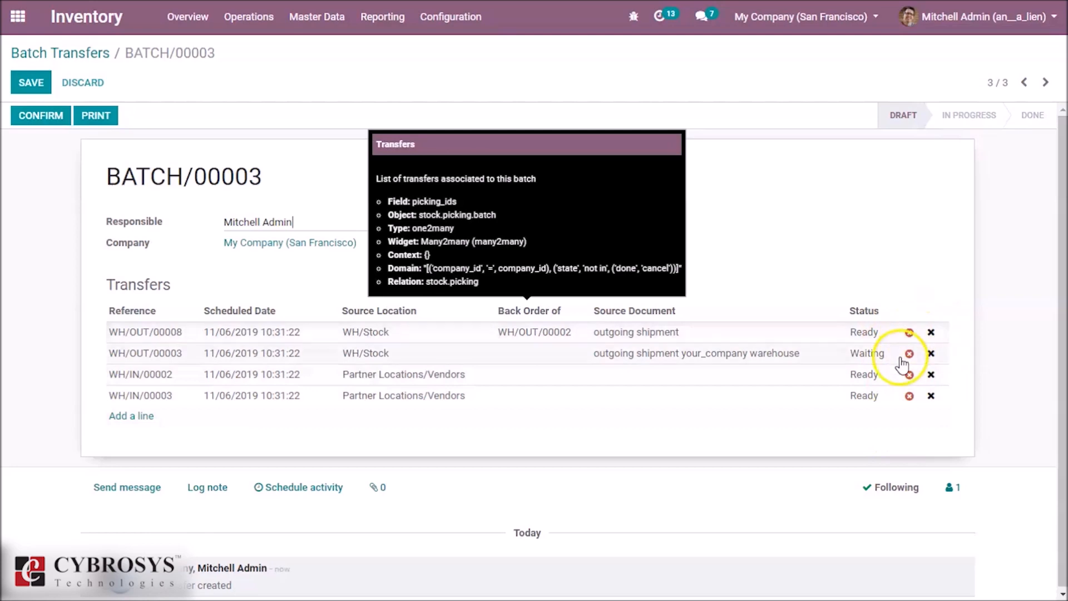
mouse_move(910, 356)
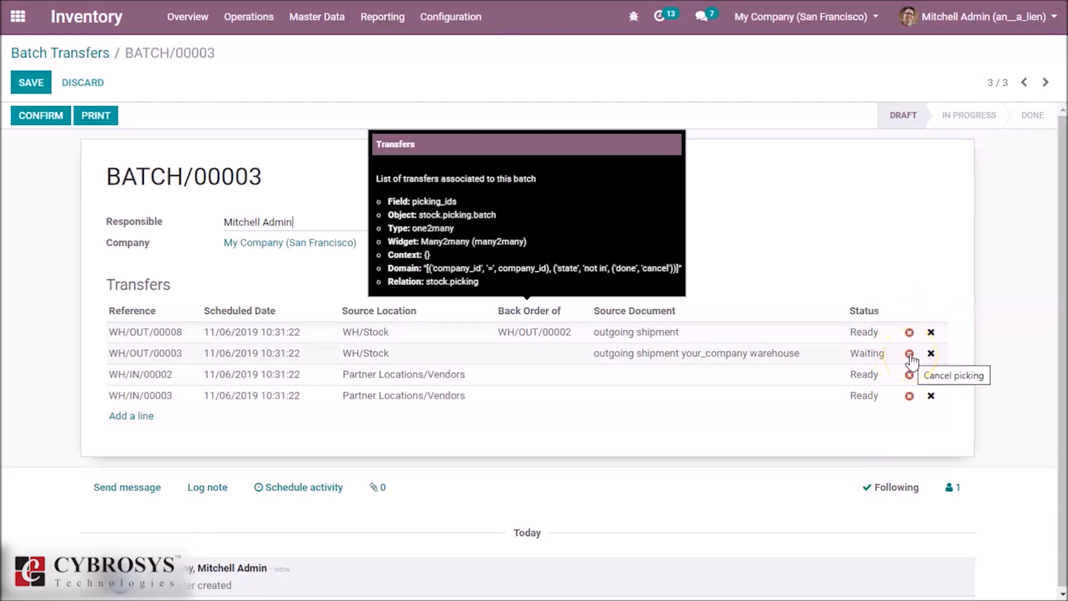
left_click(909, 354)
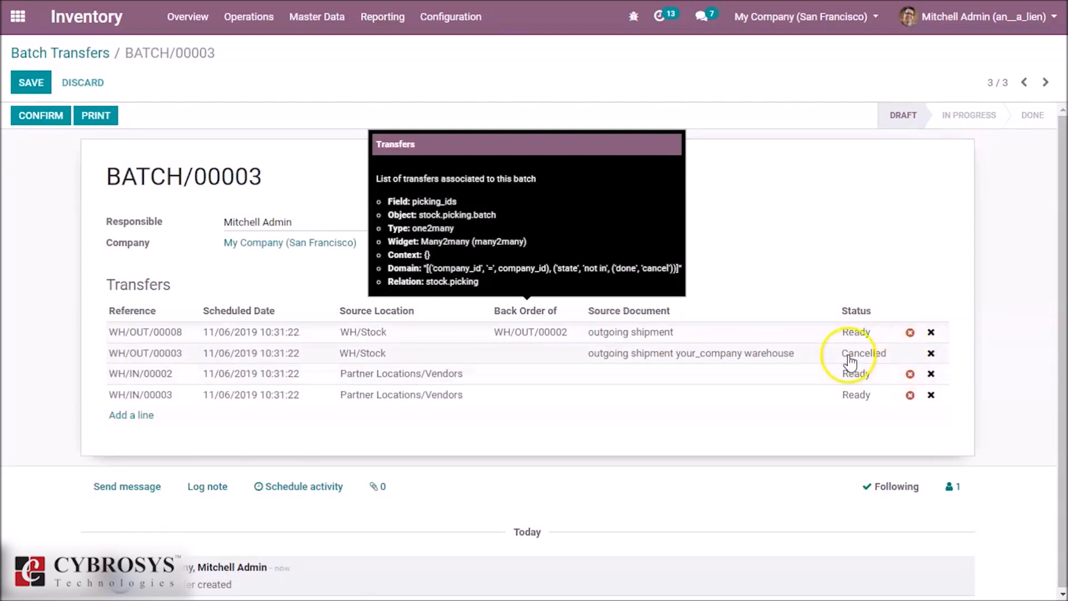
mouse_move(930, 357)
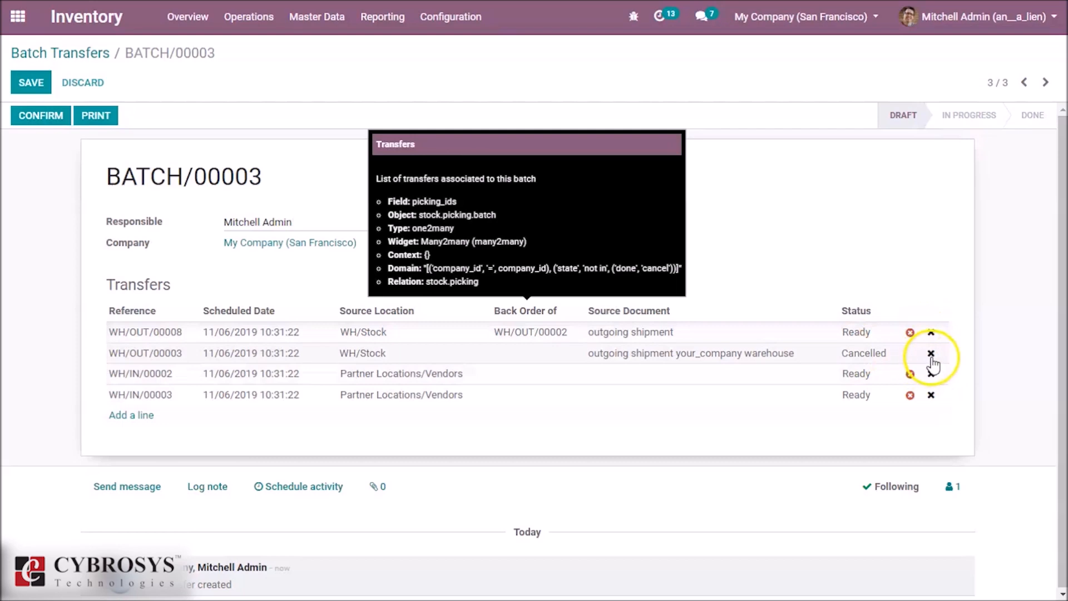
left_click(930, 352)
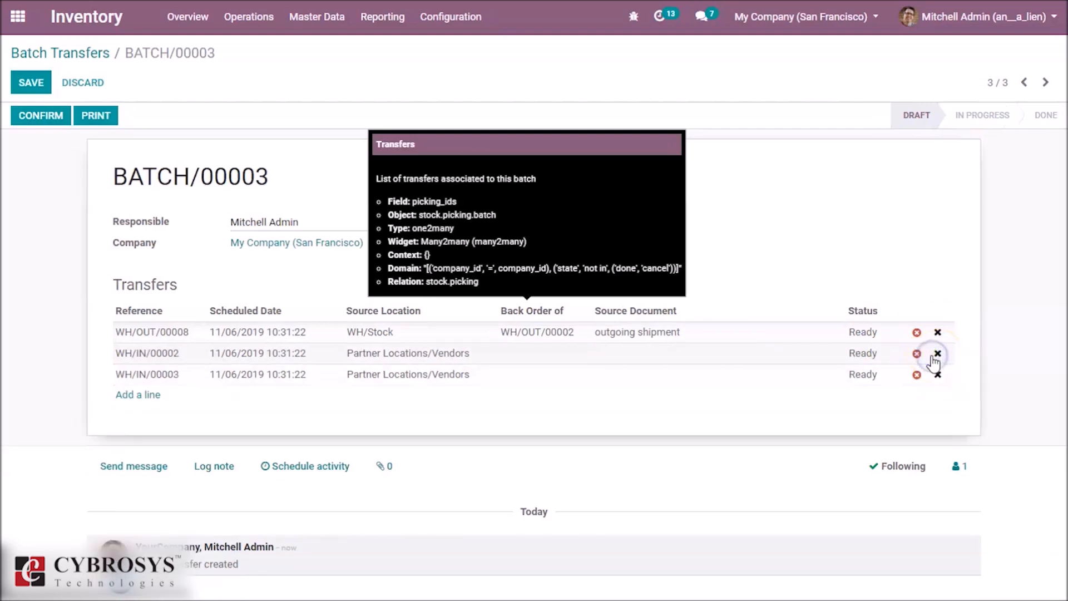
mouse_move(853, 353)
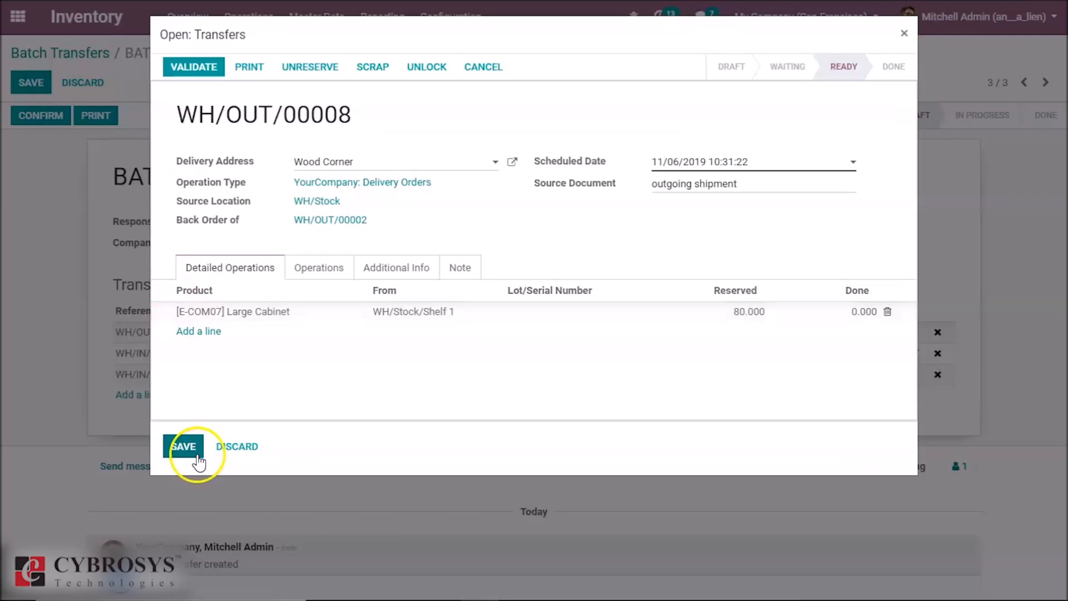
mouse_move(193, 66)
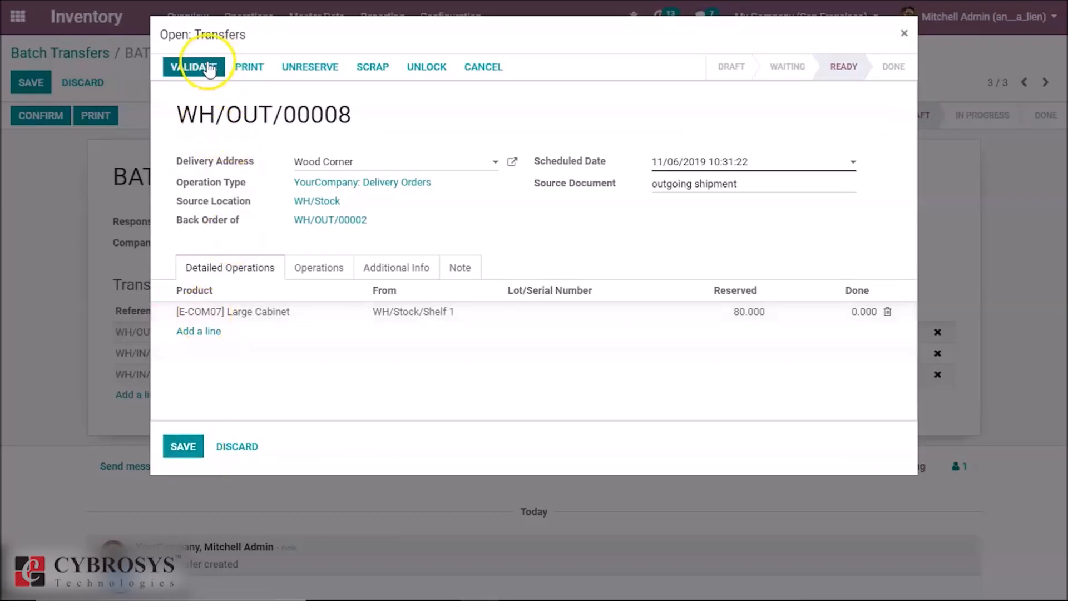
Validate WH/OUT/00008 as an immediate transfer so it shows Done in the batch
left_click(194, 67)
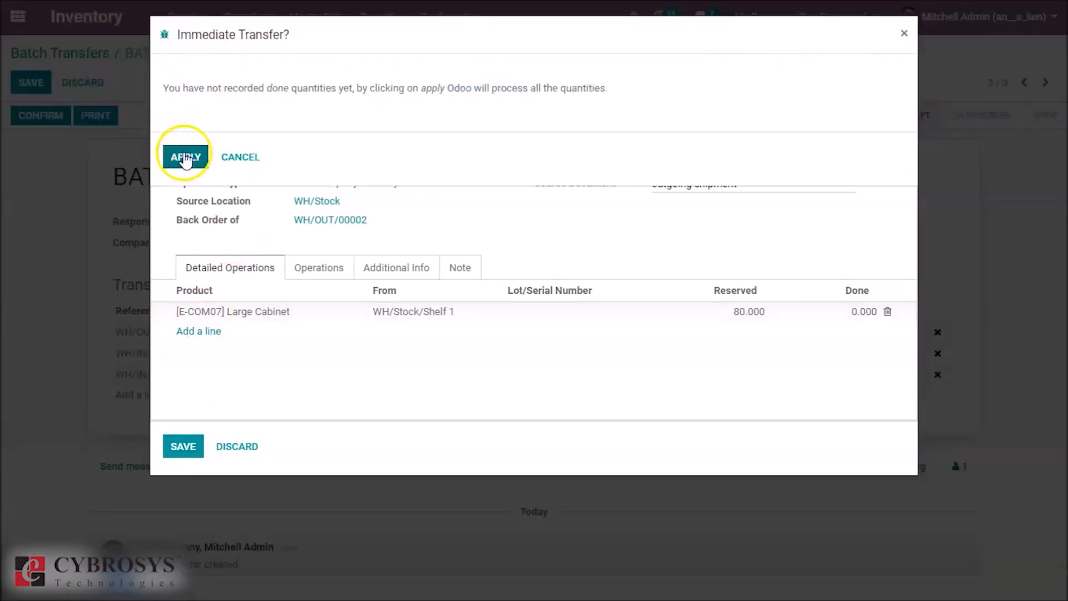
left_click(185, 157)
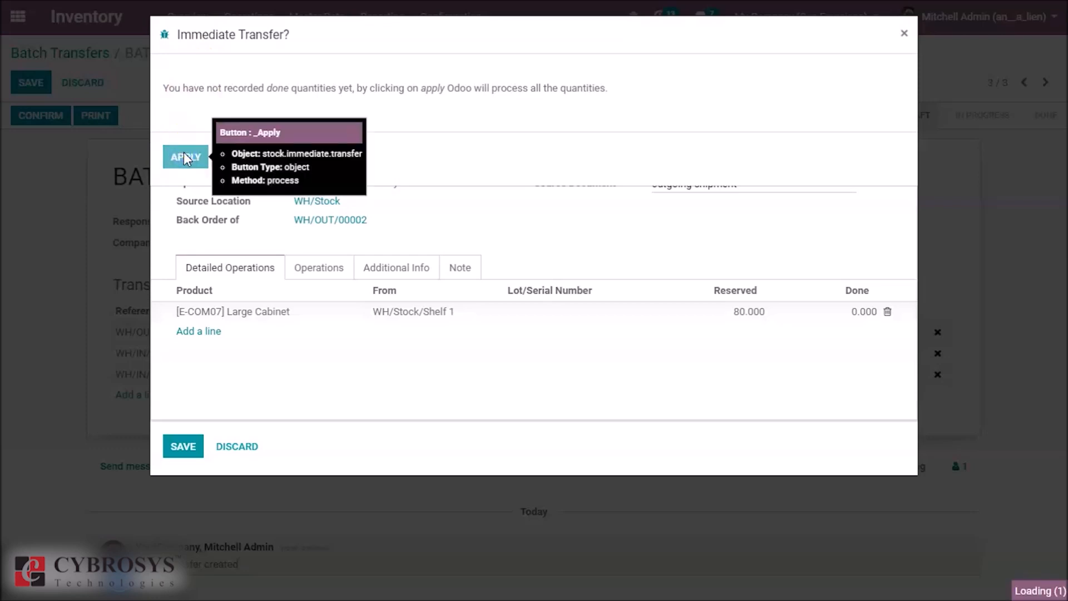
left_click(184, 157)
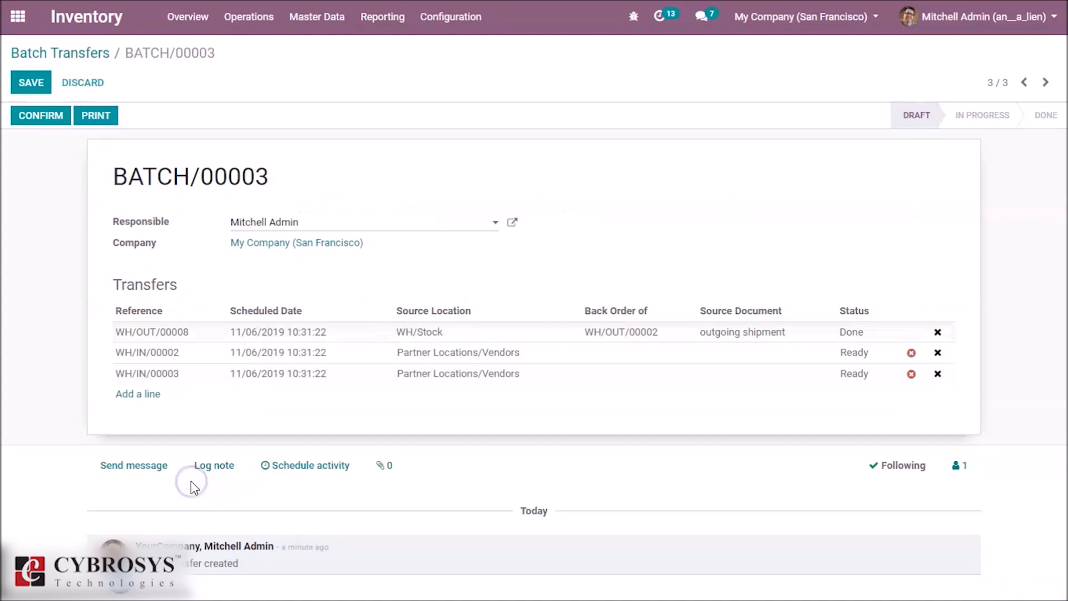
mouse_move(647, 271)
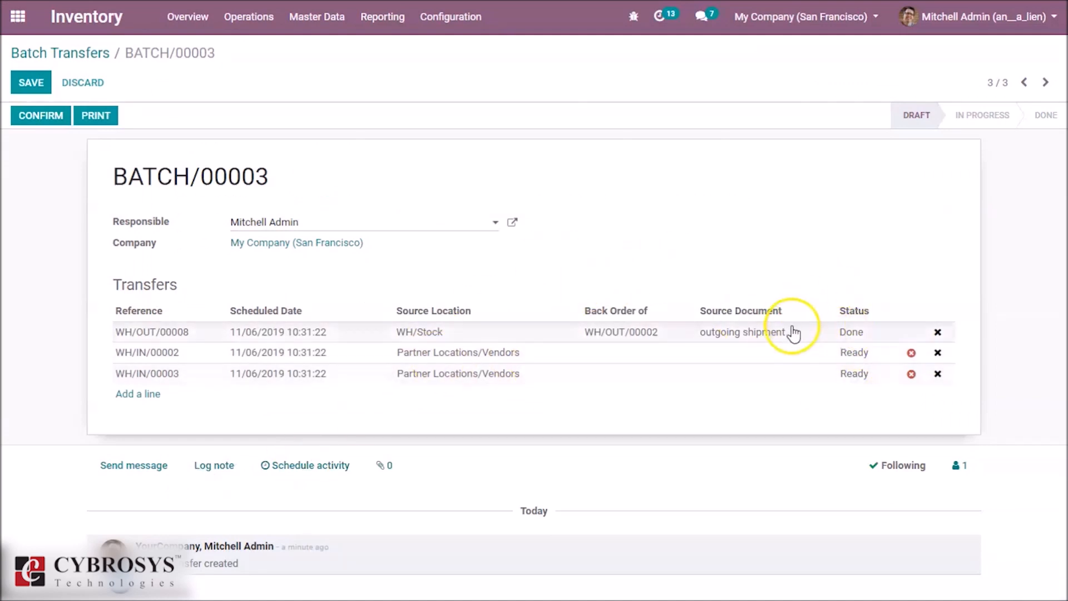
mouse_move(674, 272)
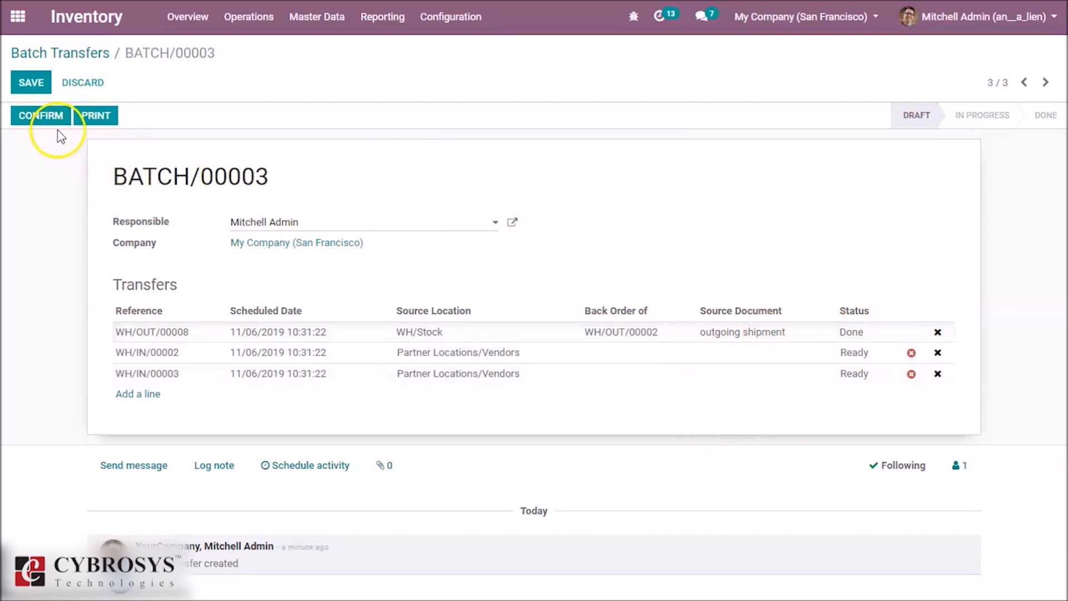
Confirm BATCH/00003 and mark it Done, processing all remaining quantities
left_click(41, 115)
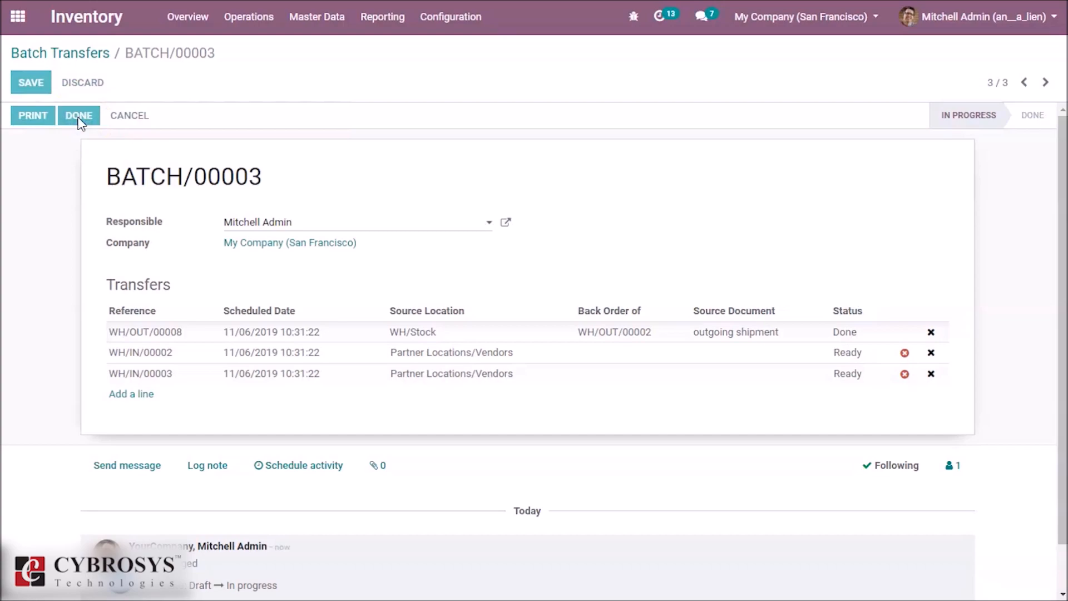
left_click(78, 115)
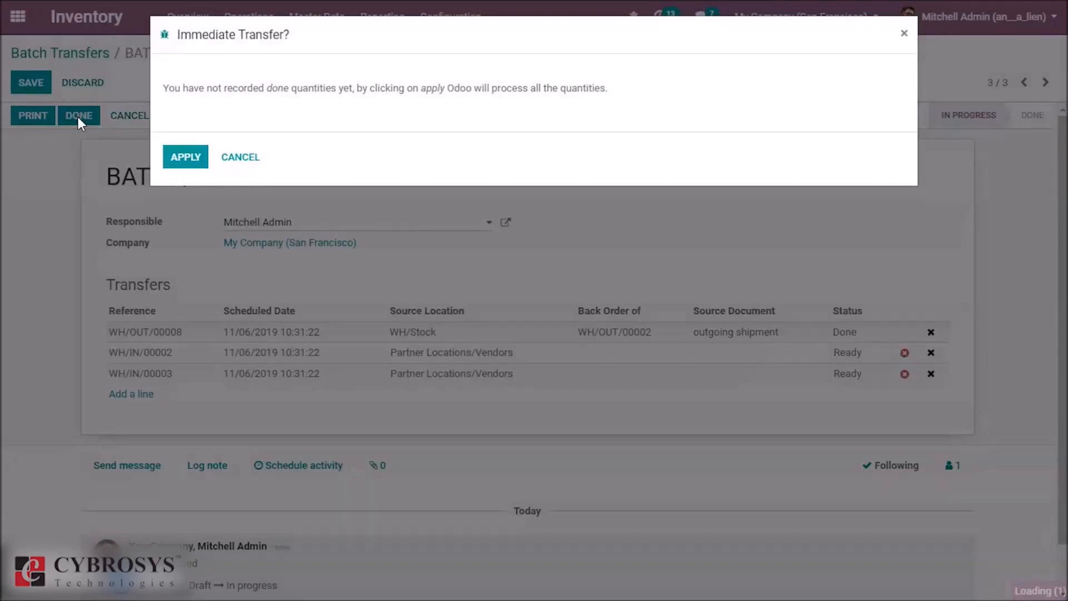
left_click(185, 157)
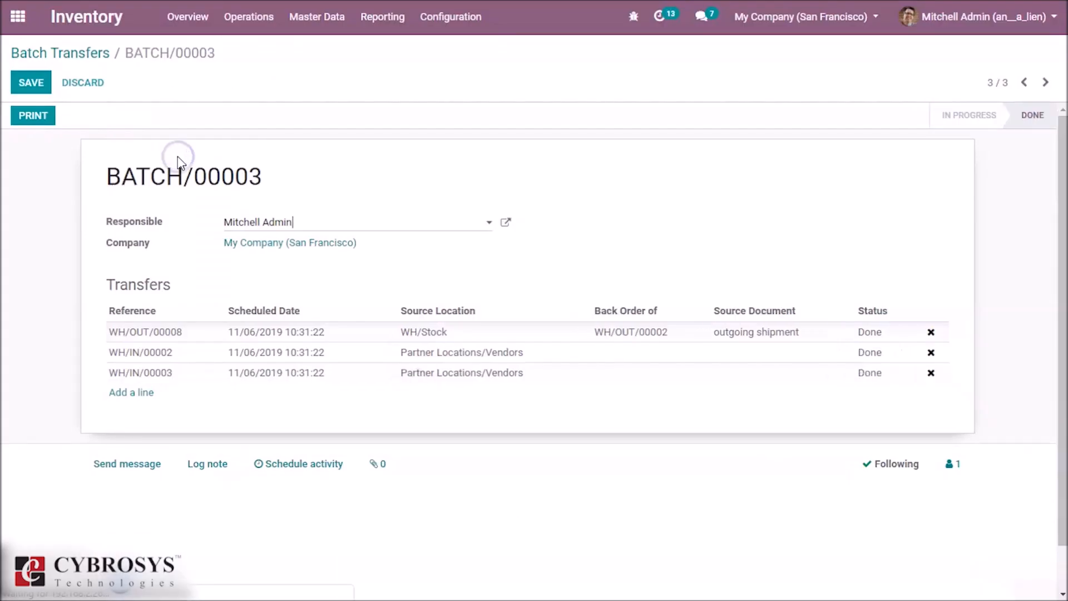
left_click(31, 82)
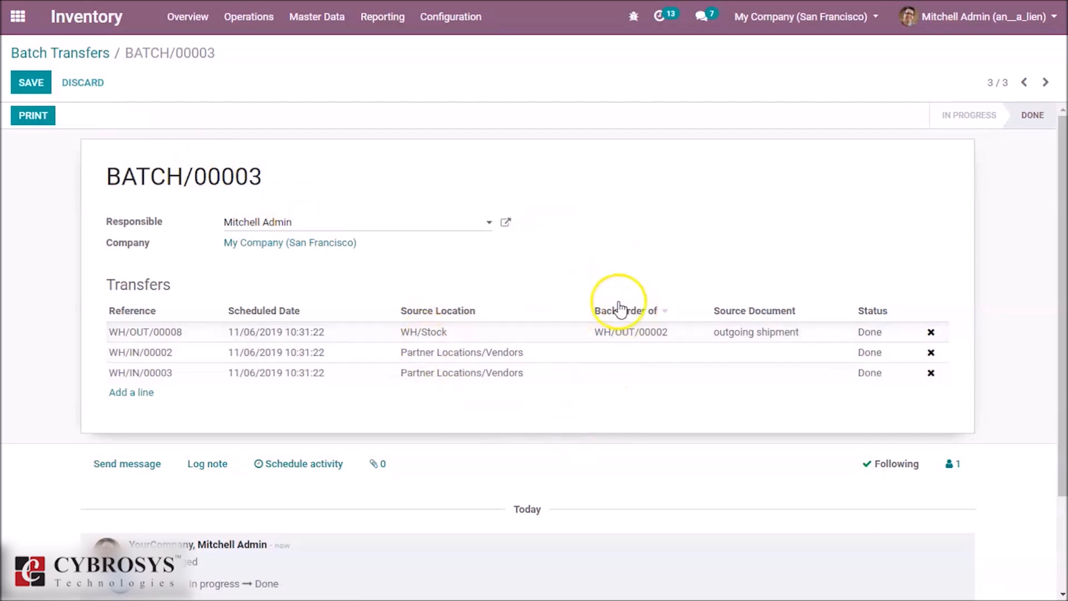
mouse_move(287, 55)
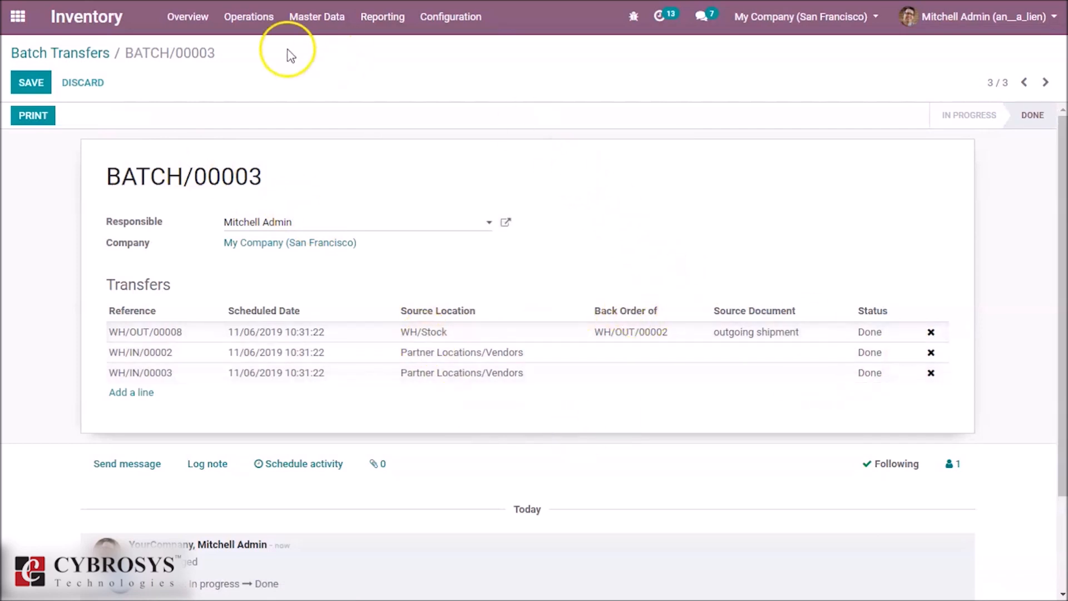
Return to the batch transfers list and remove the Running filter to list all batches
left_click(60, 52)
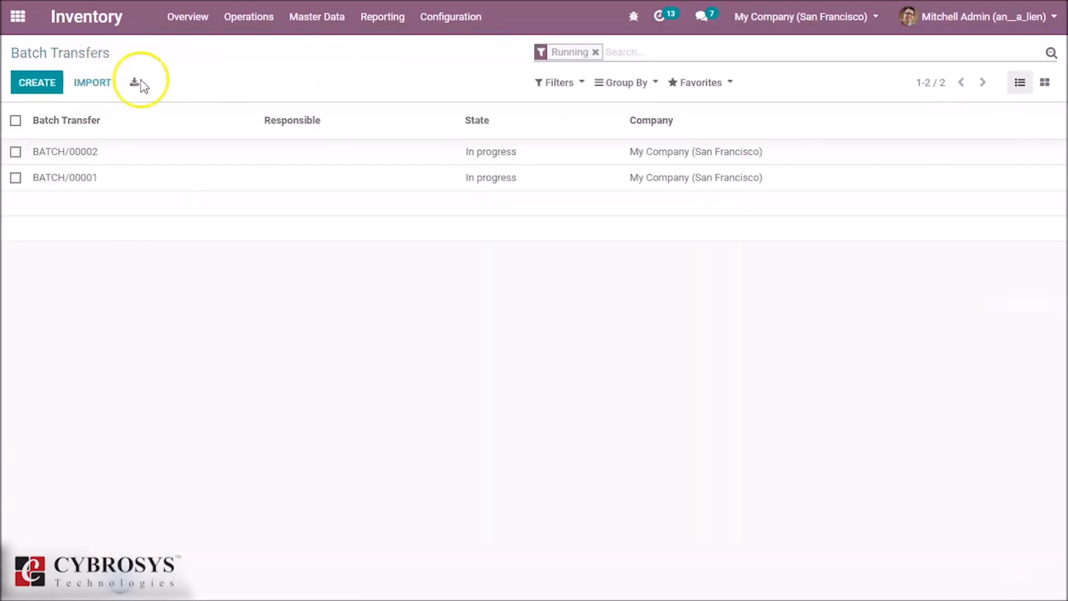
mouse_move(264, 151)
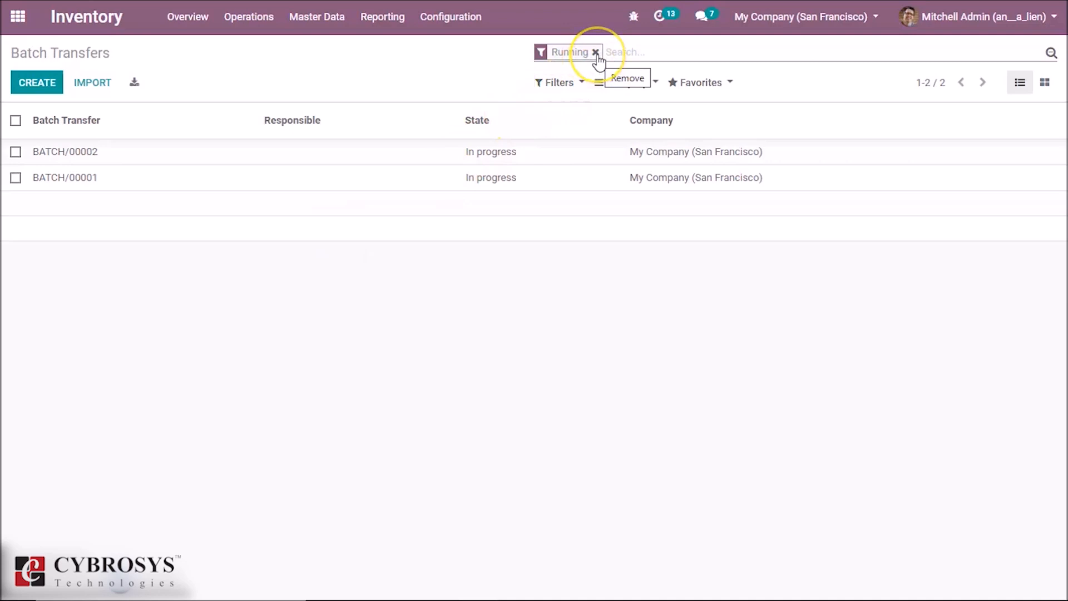
left_click(595, 52)
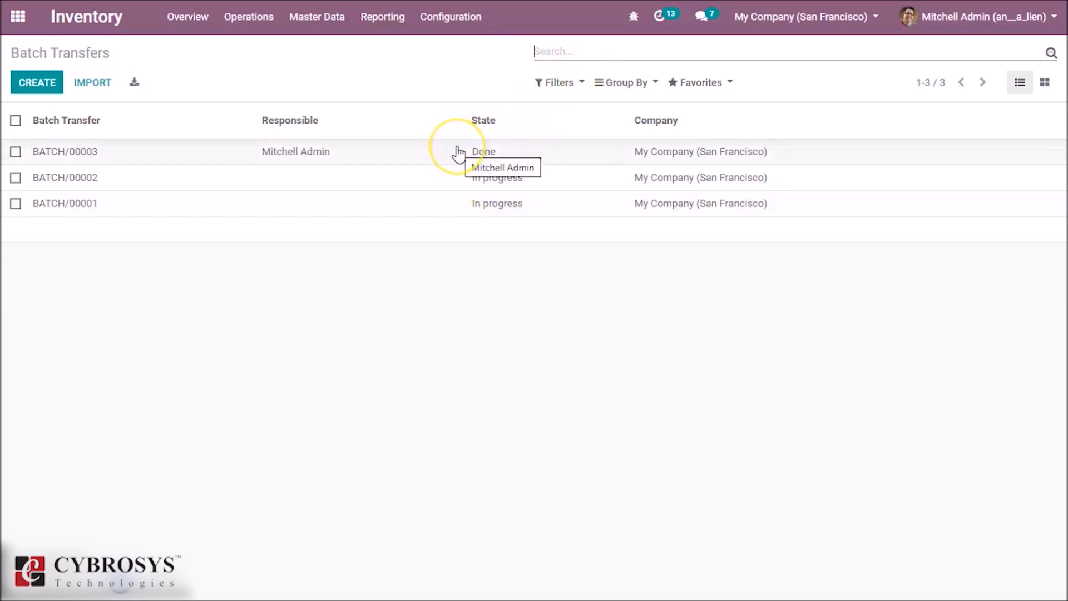
mouse_move(457, 151)
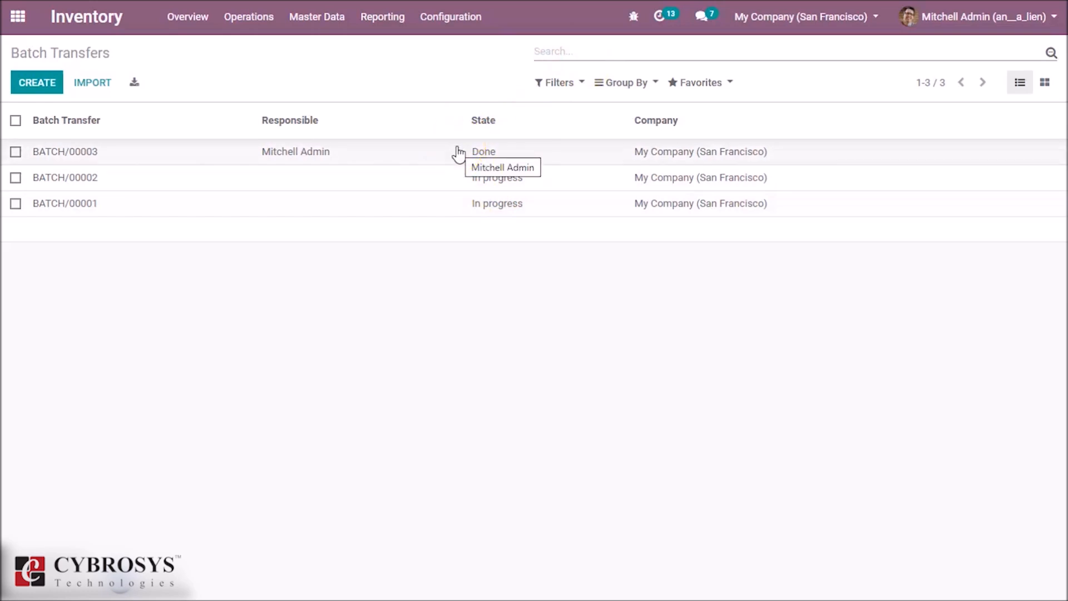
mouse_move(450, 184)
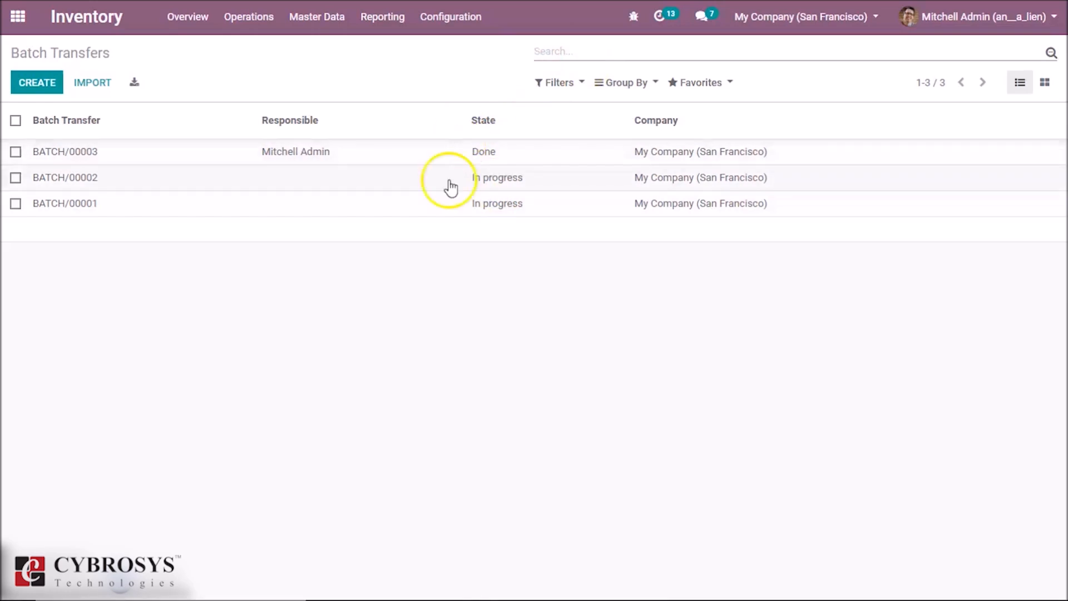
Cancel BATCH/00002 and return to the list showing it Cancelled beside the done BATCH/00003
left_click(64, 177)
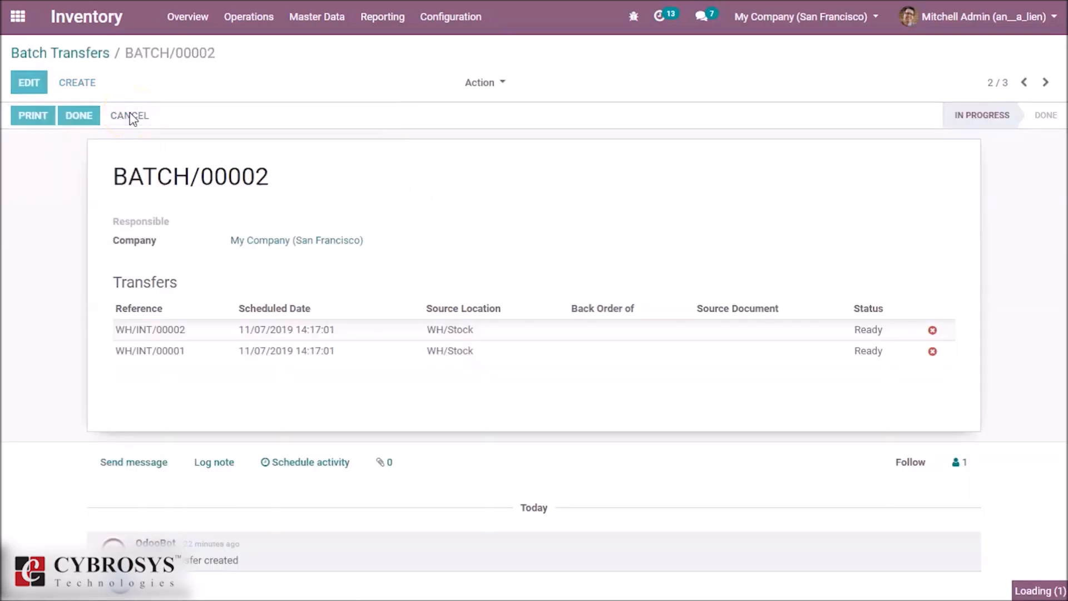
left_click(129, 115)
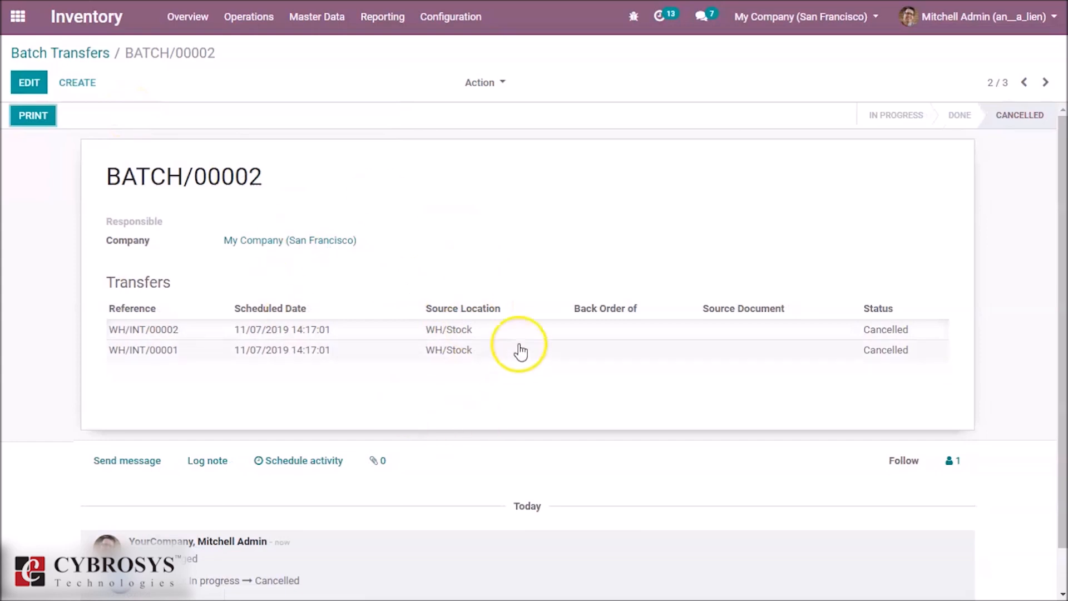
mouse_move(508, 300)
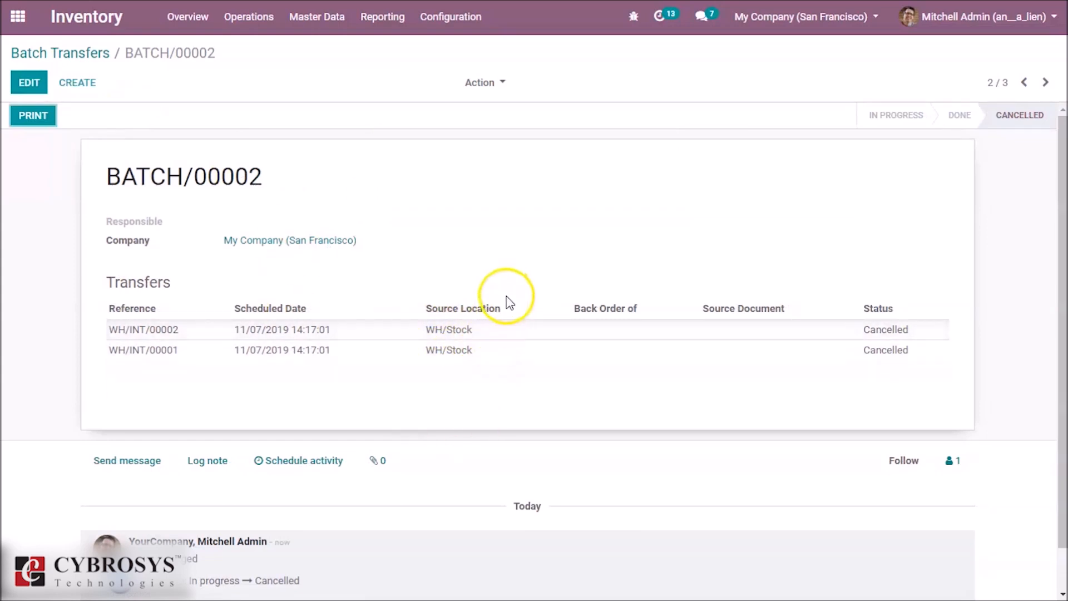
mouse_move(87, 16)
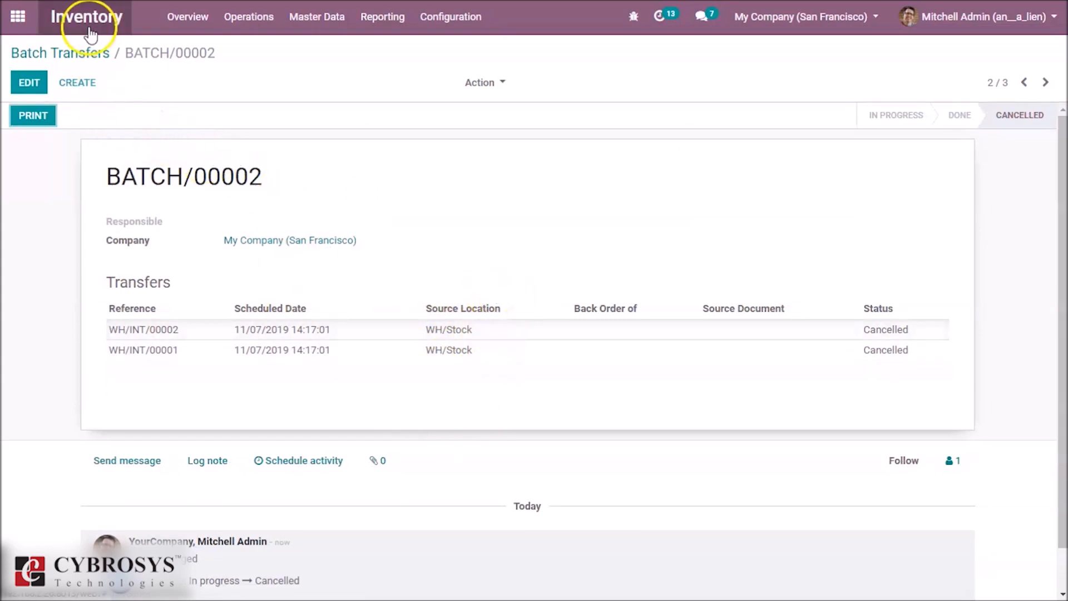
left_click(59, 53)
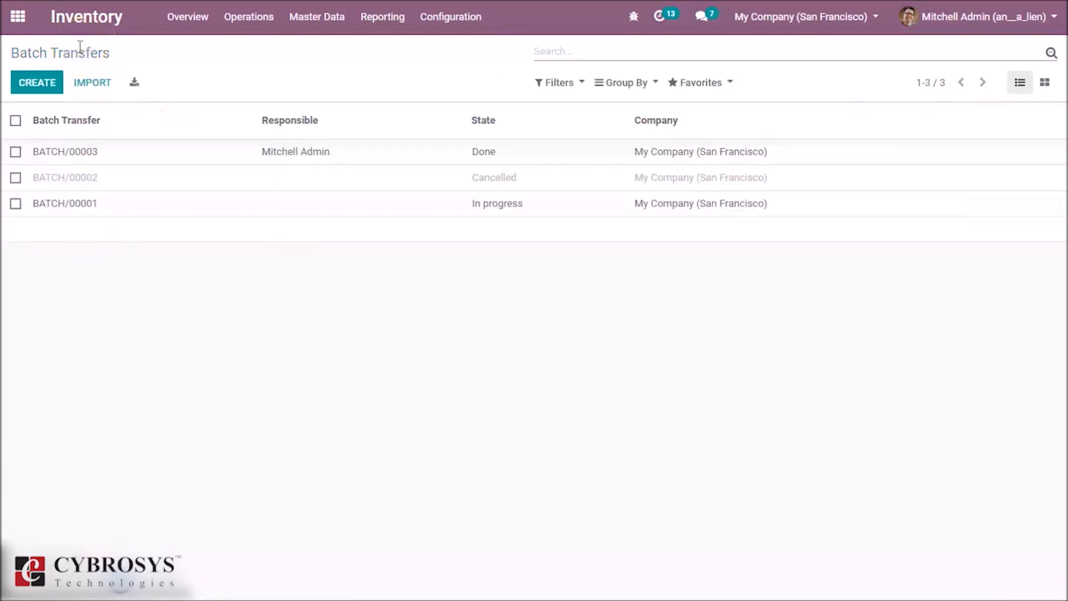
mouse_move(276, 279)
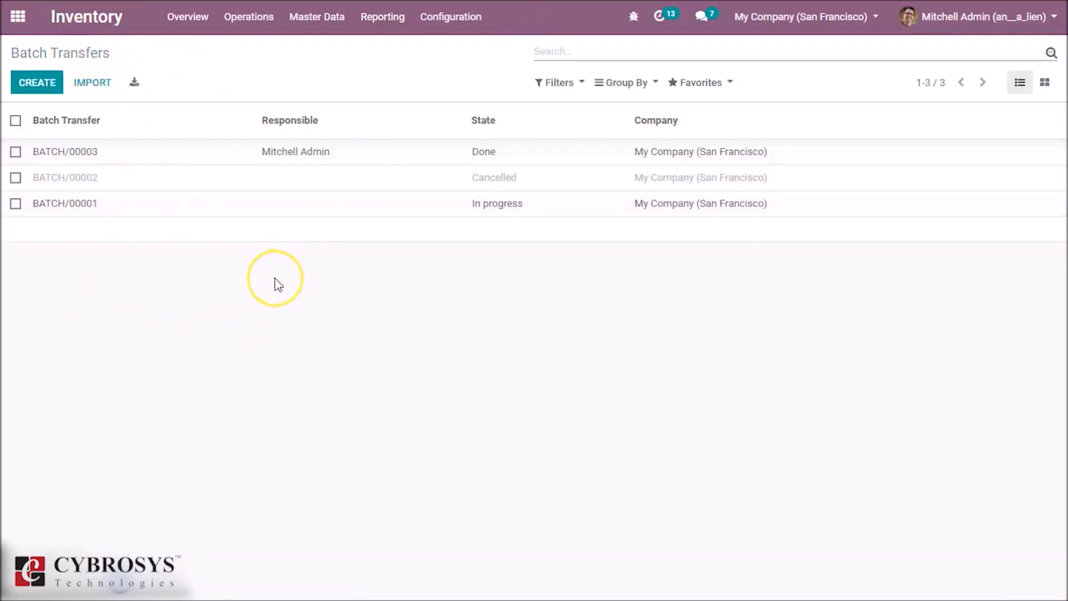